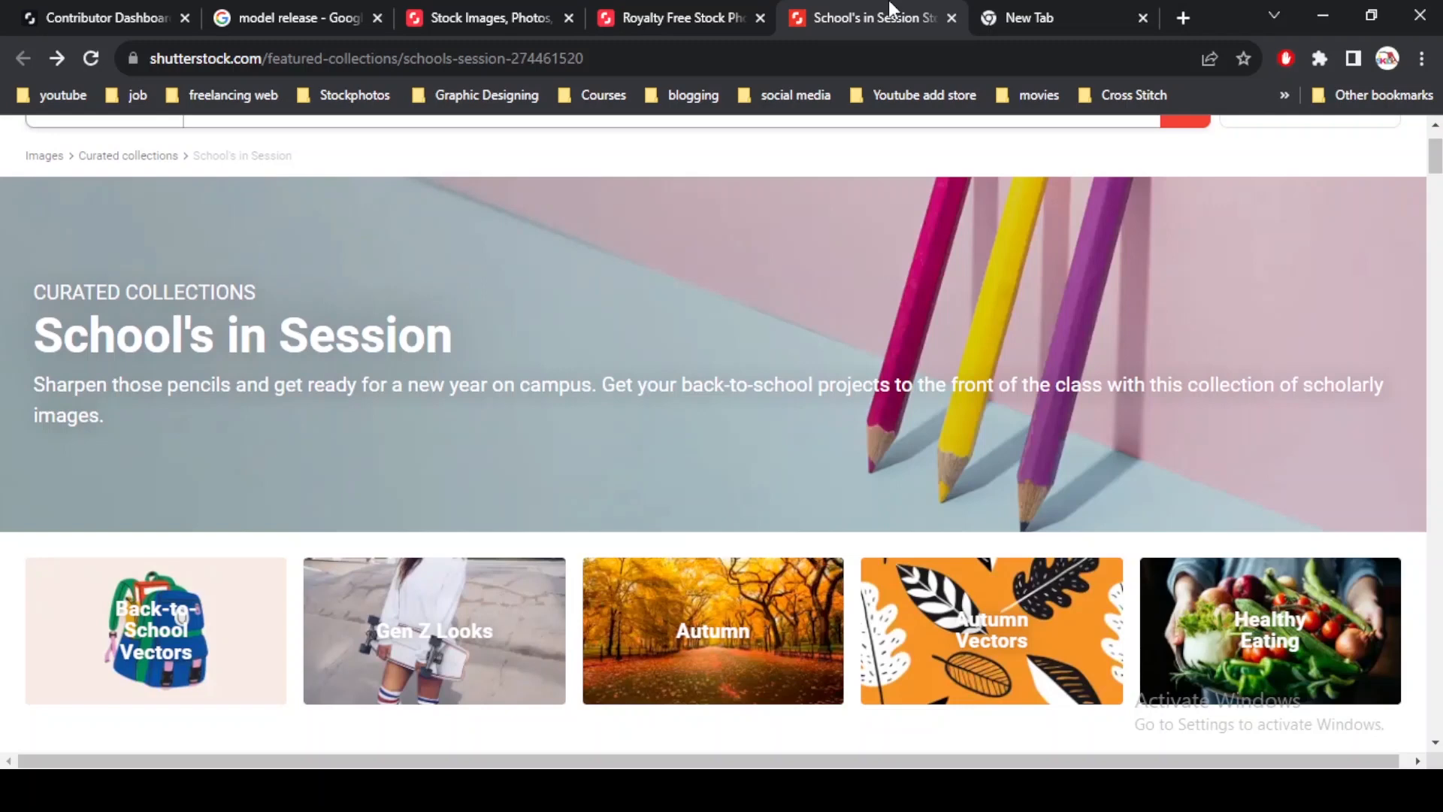
mouse_move(586, 614)
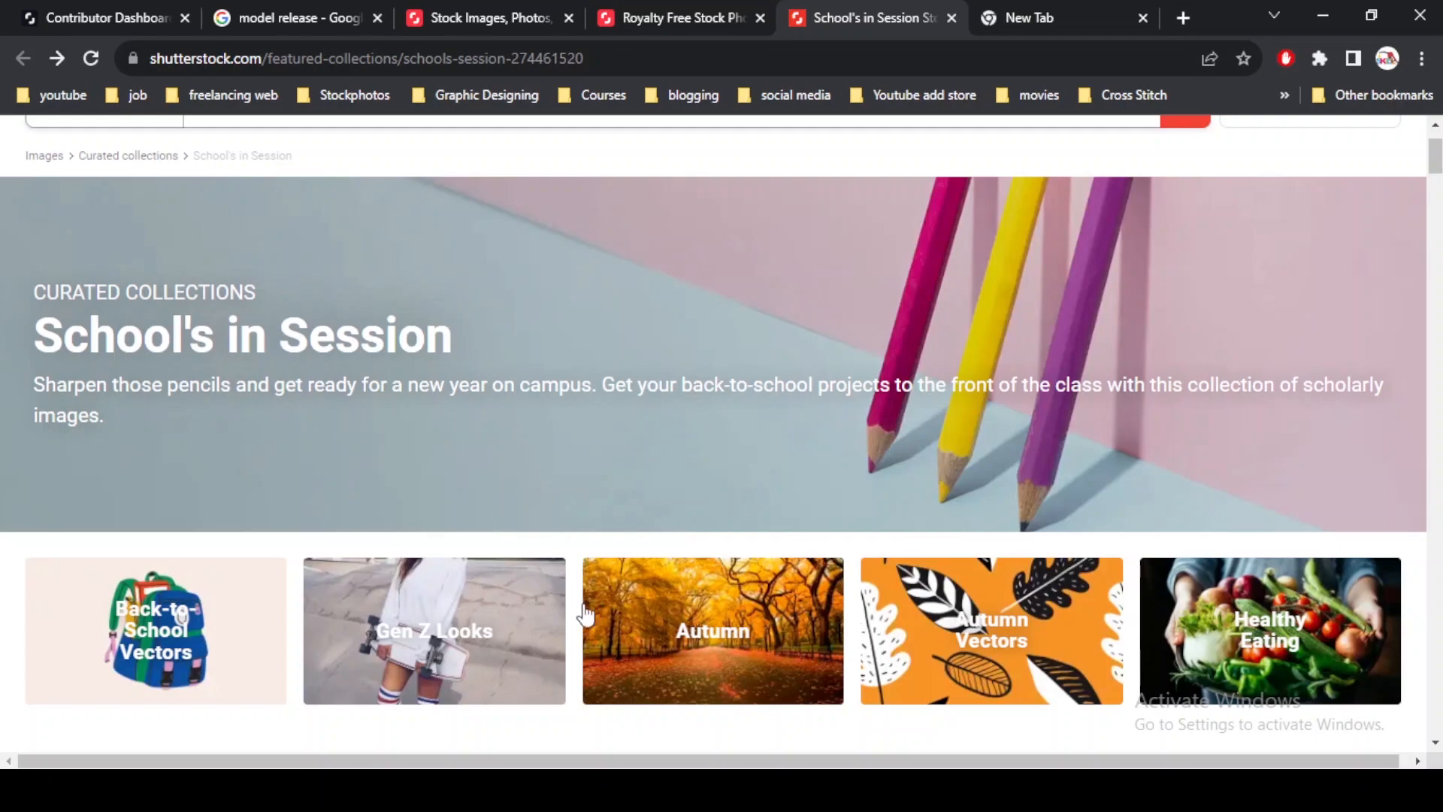
Scroll down through the currently open page.
scroll(down, 3)
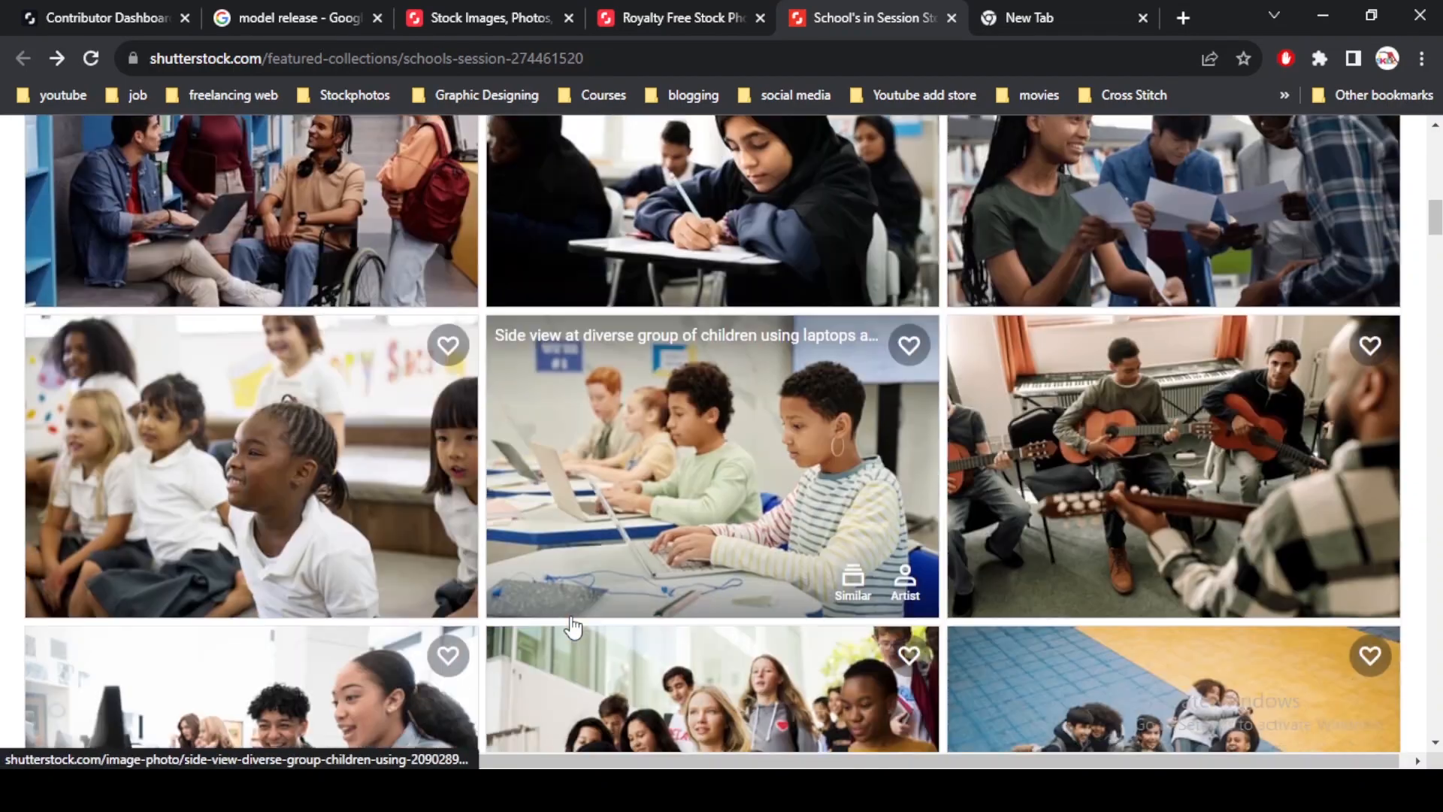
scroll(down, 3)
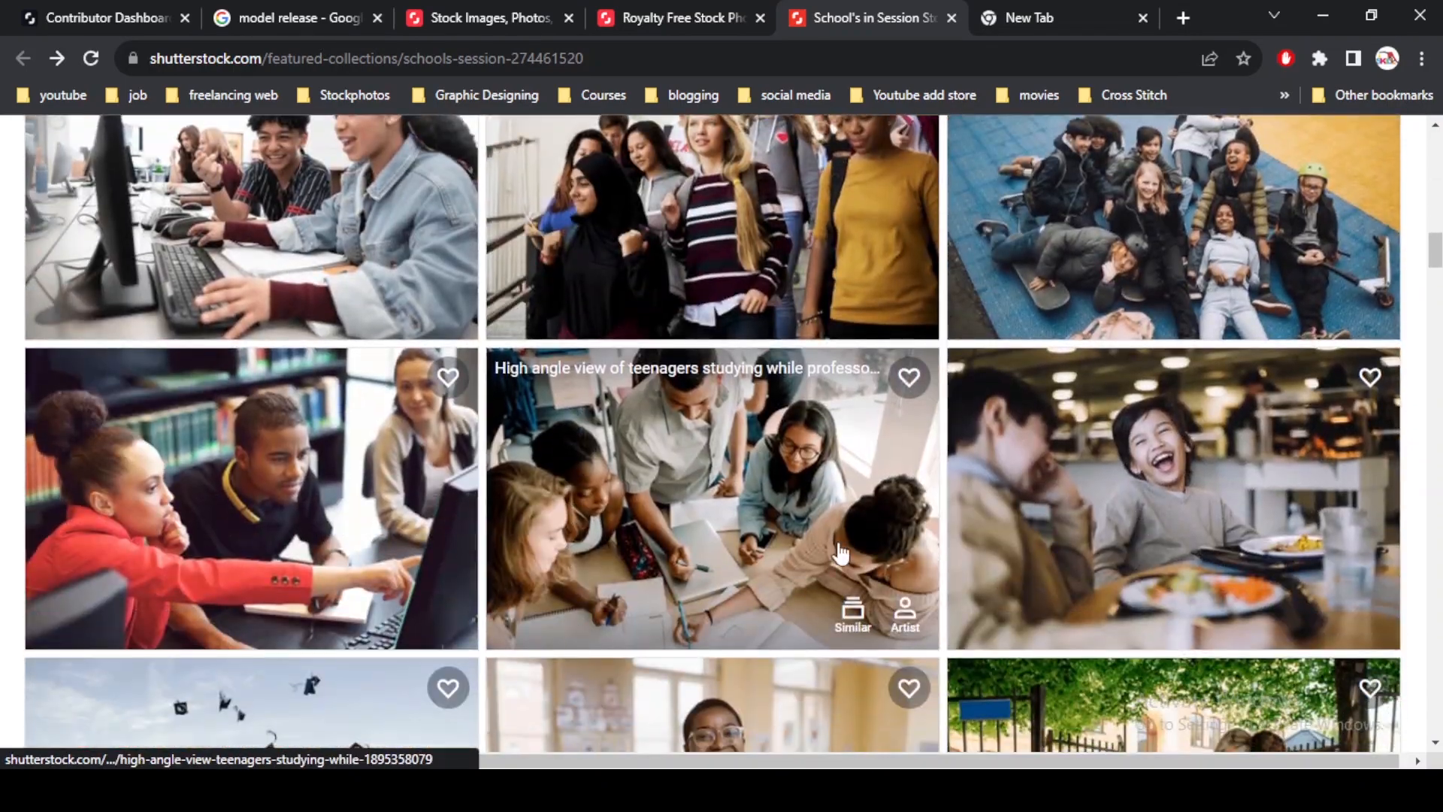
mouse_move(557, 487)
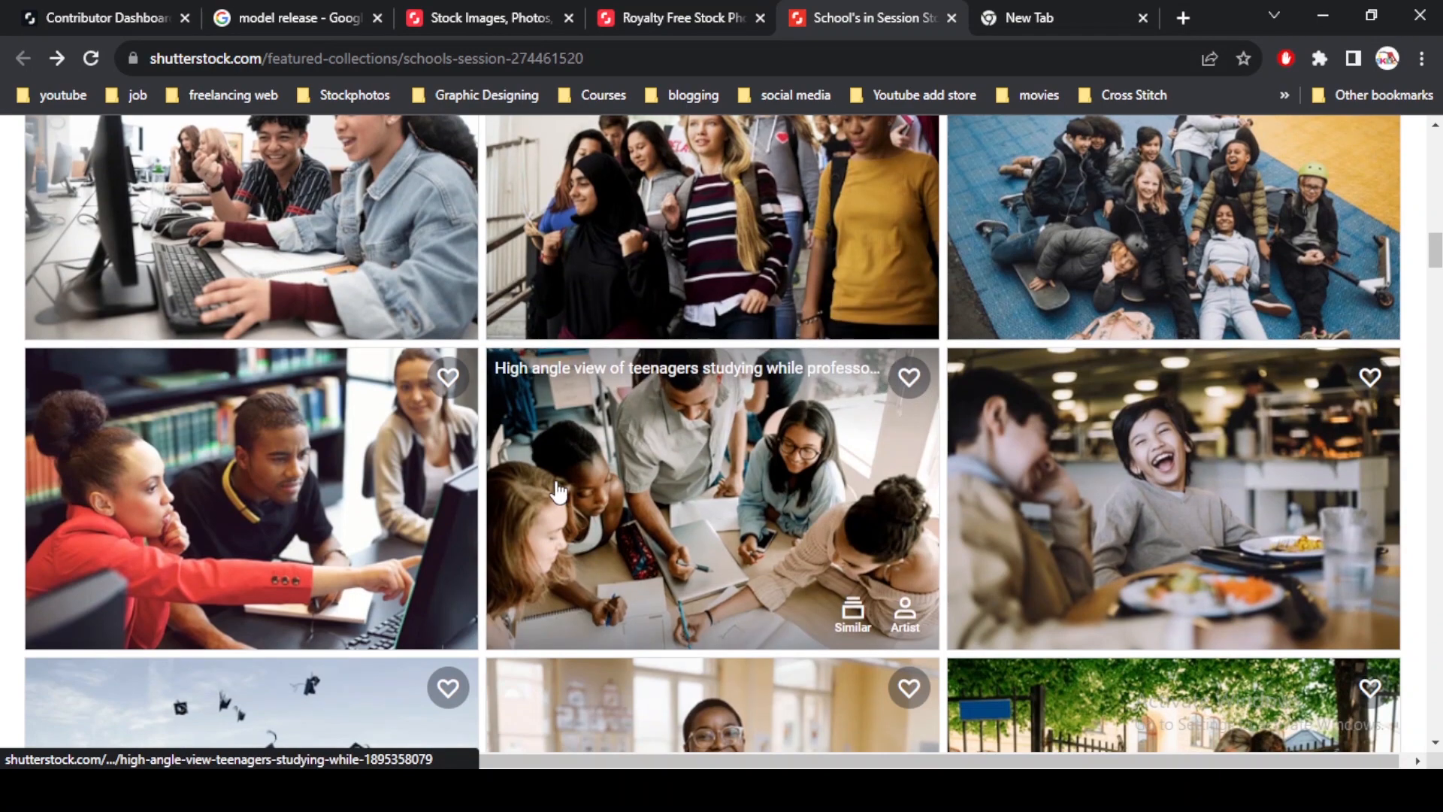
scroll(down, 3)
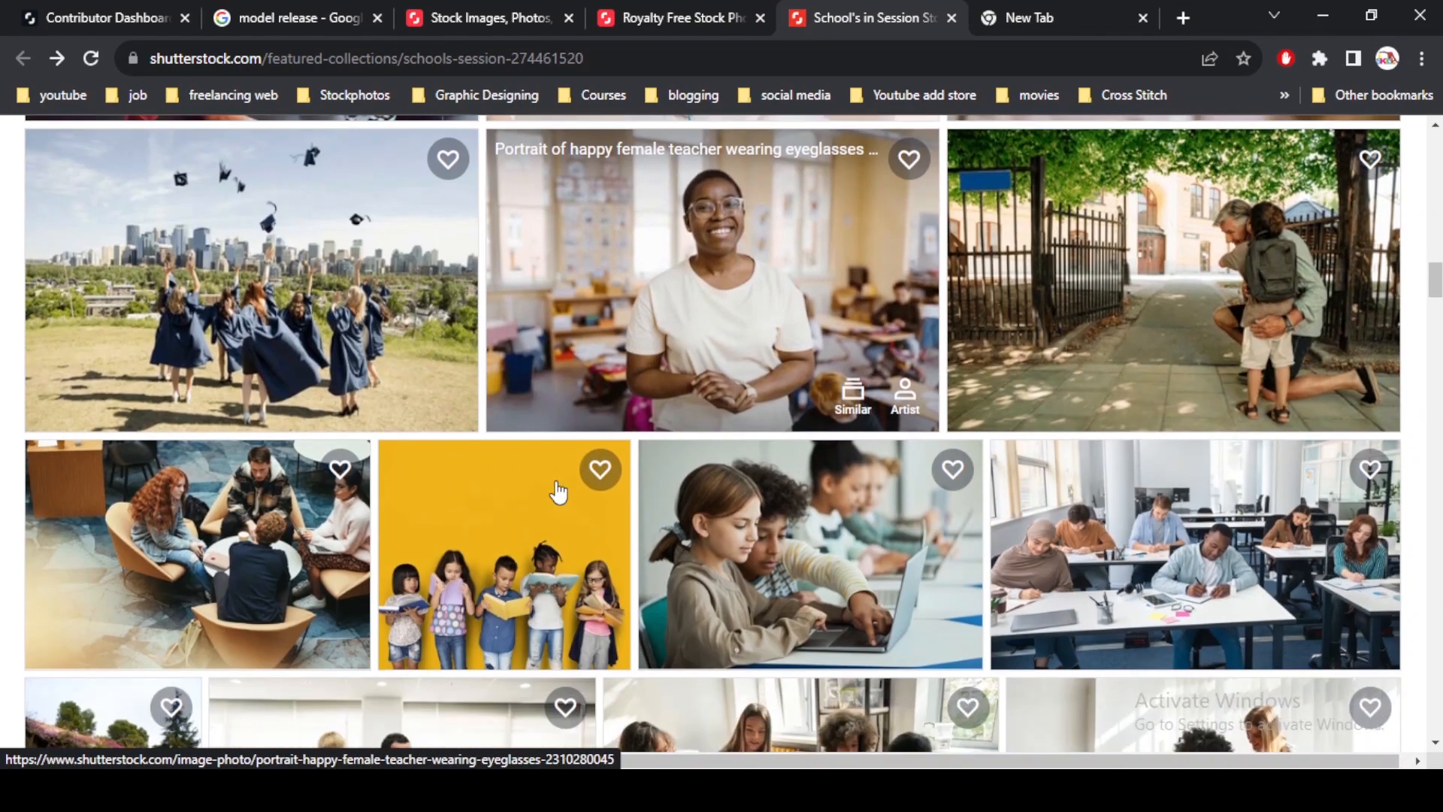
mouse_move(536, 562)
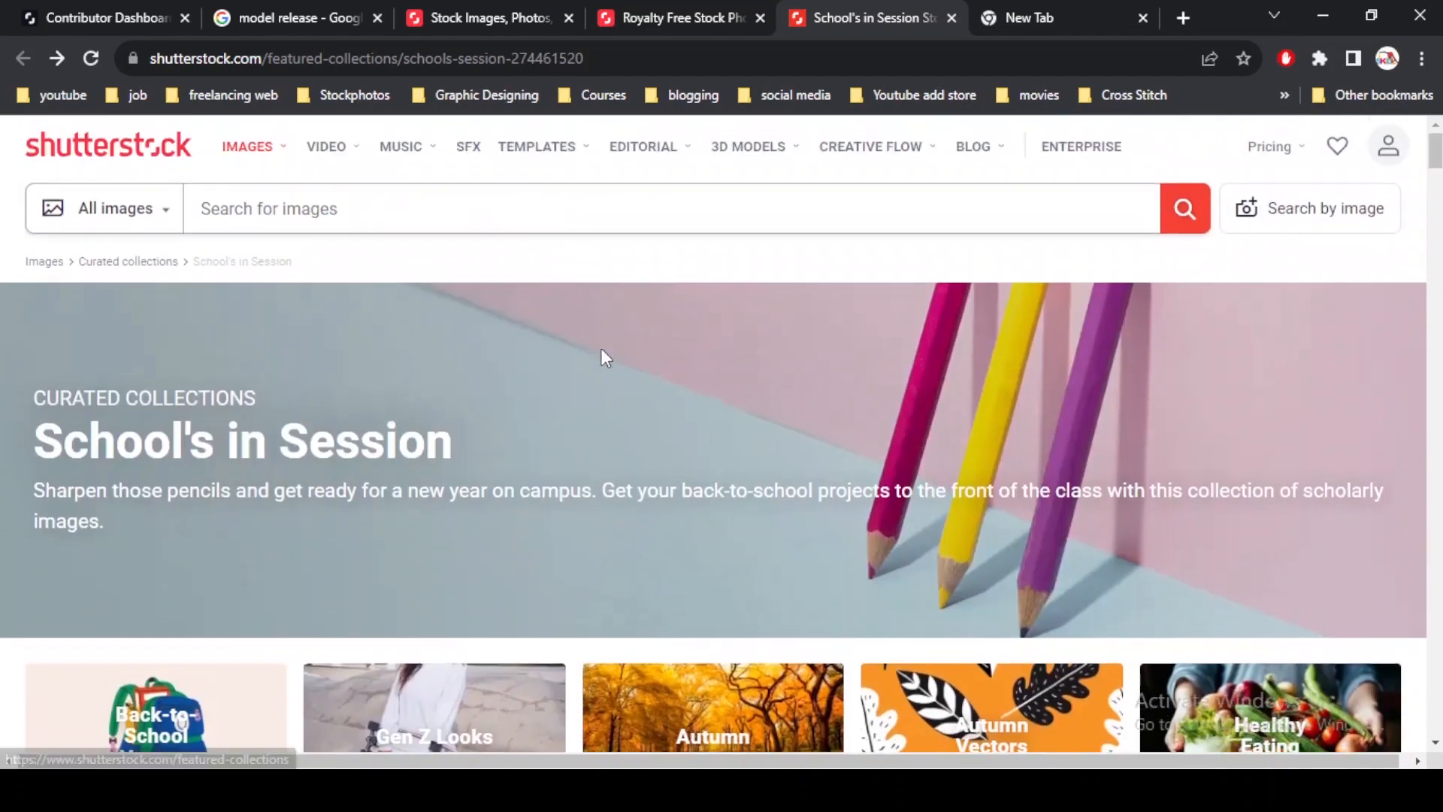
scroll(down, 3)
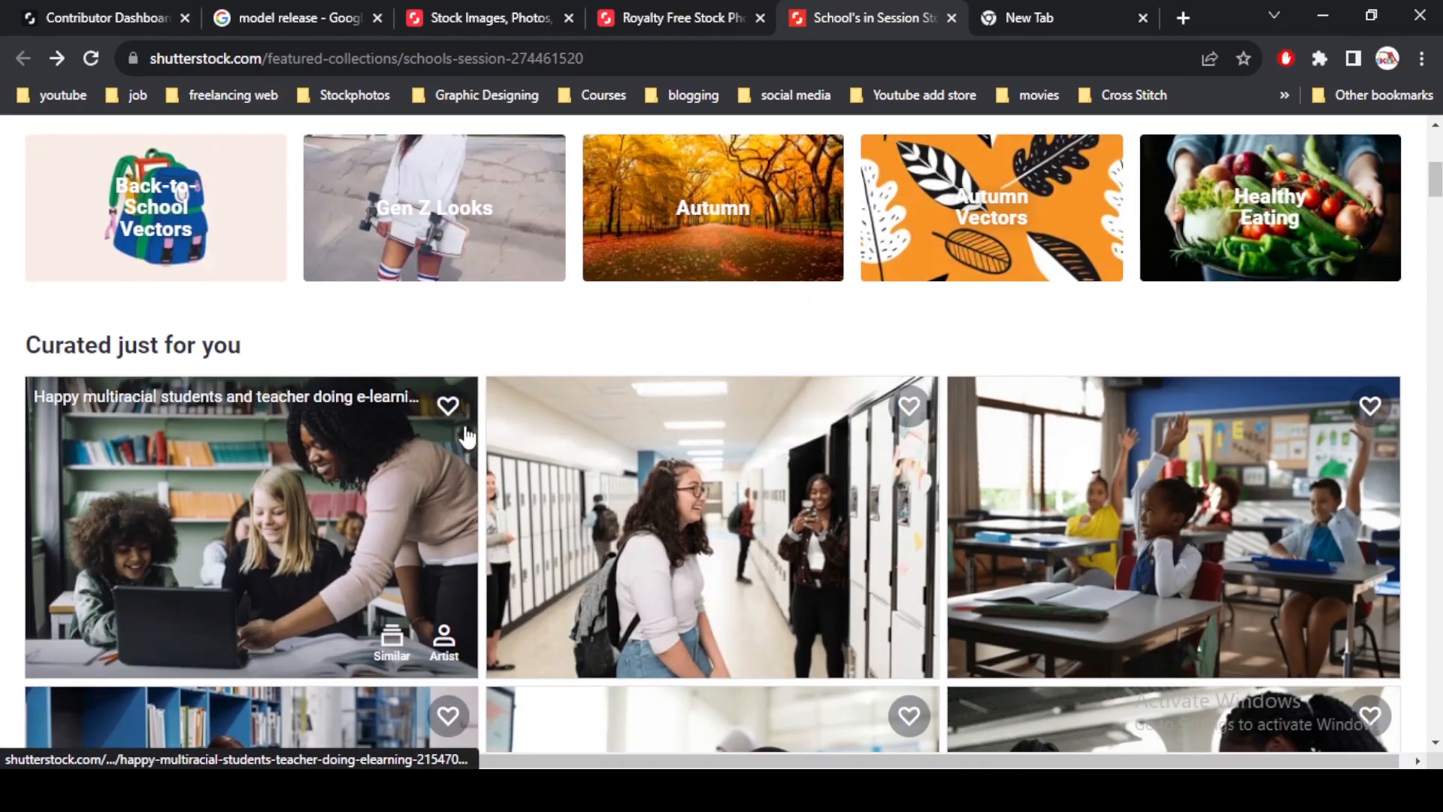
mouse_move(487, 389)
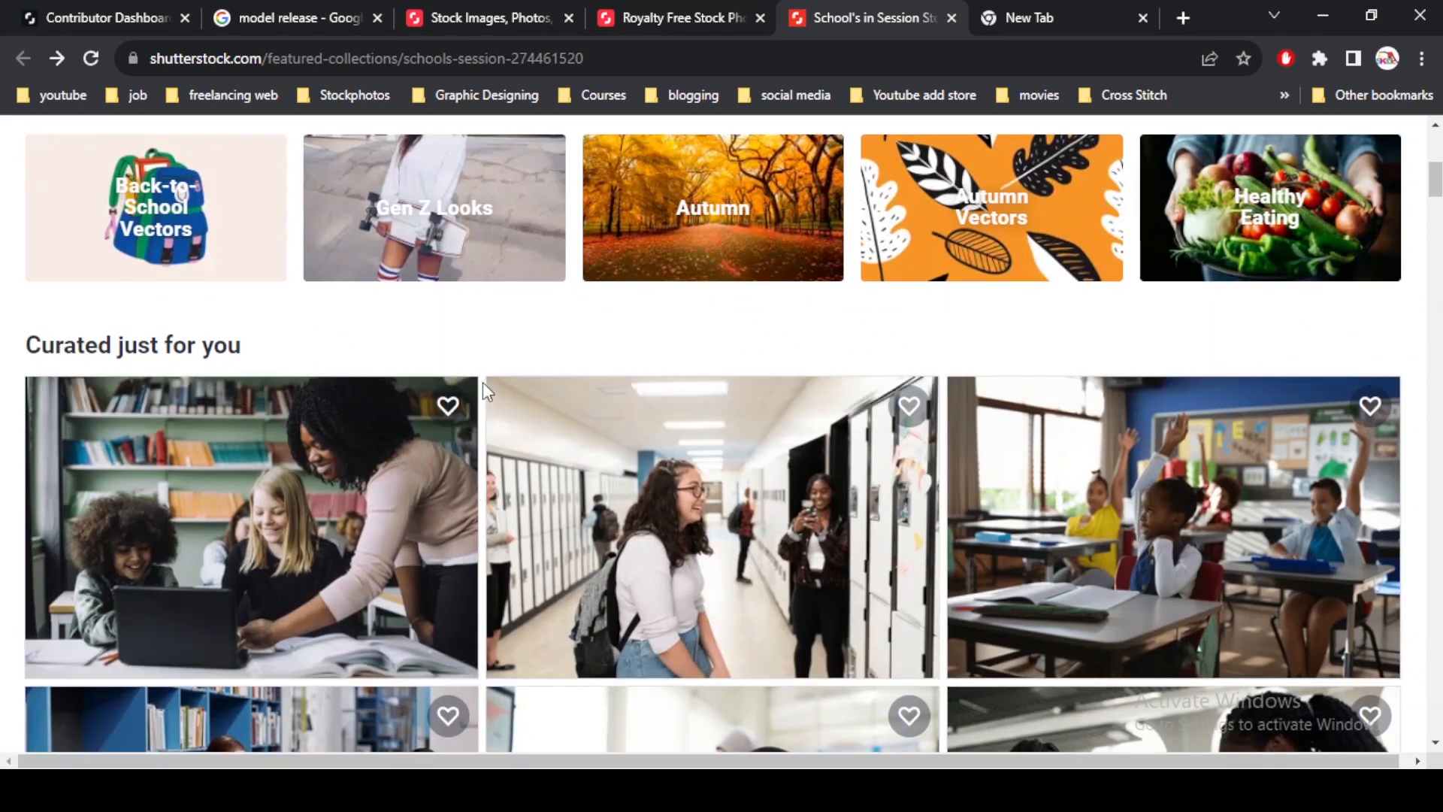
scroll(down, 3)
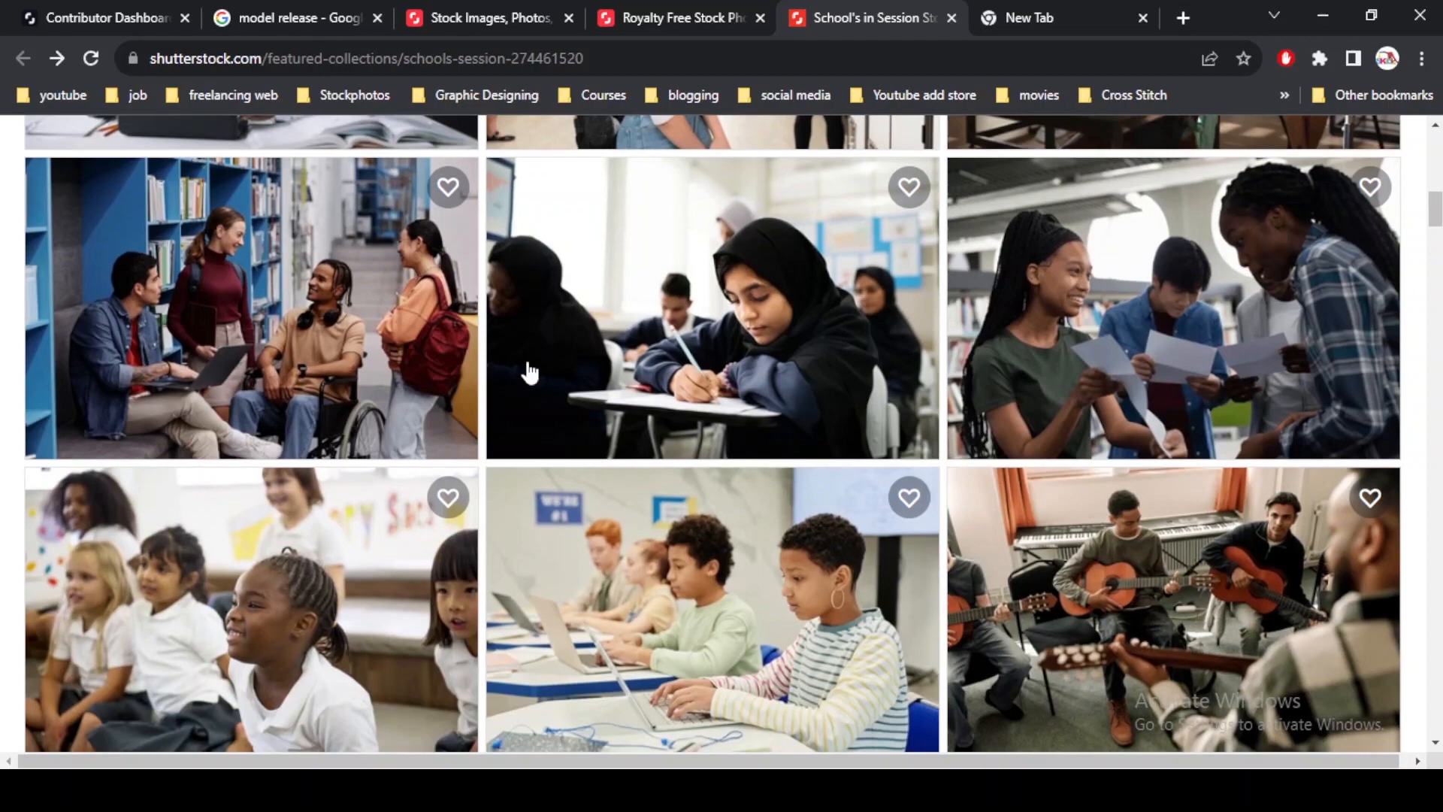
Return to the 'model release' Google results and read the People also ask answers.
click(295, 18)
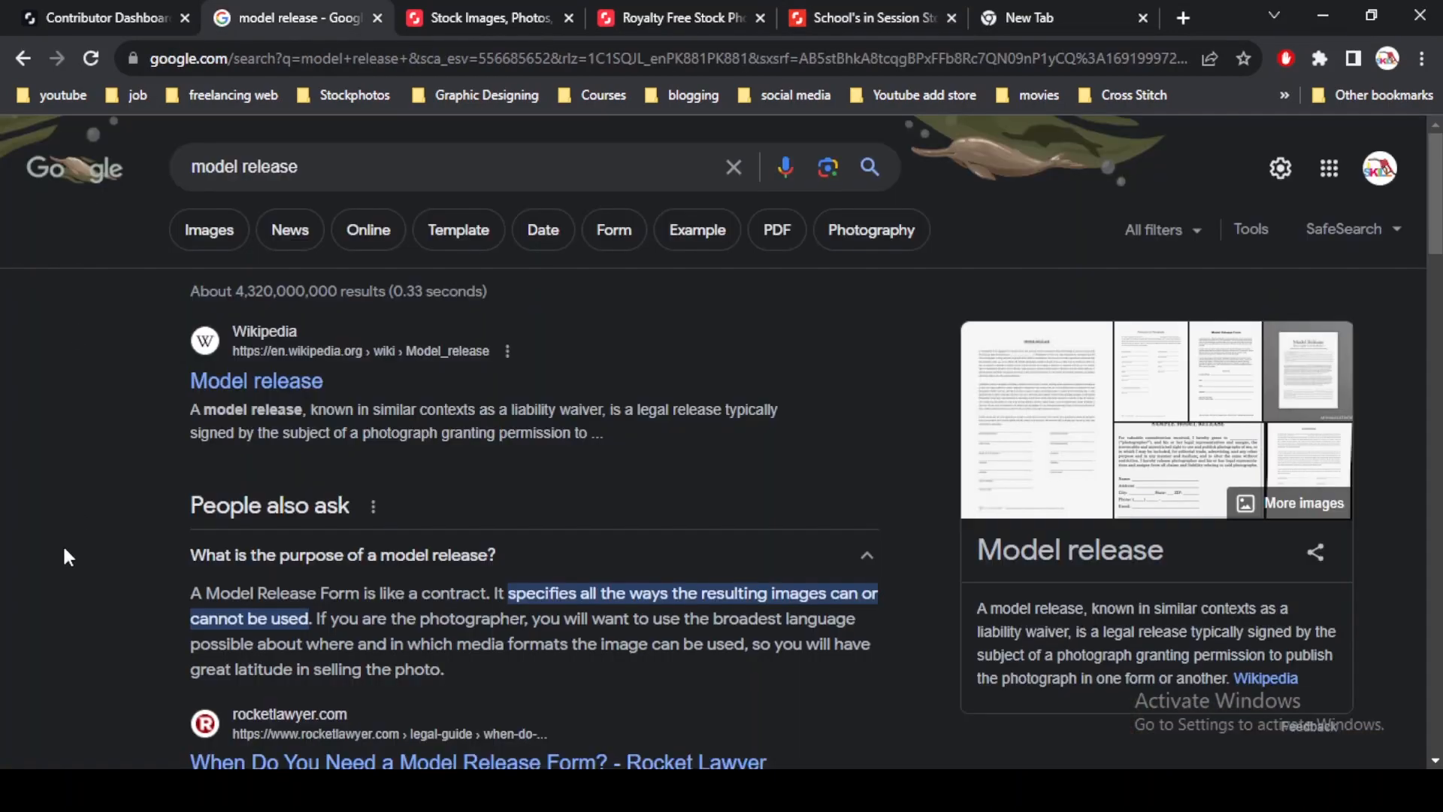
scroll(down, 3)
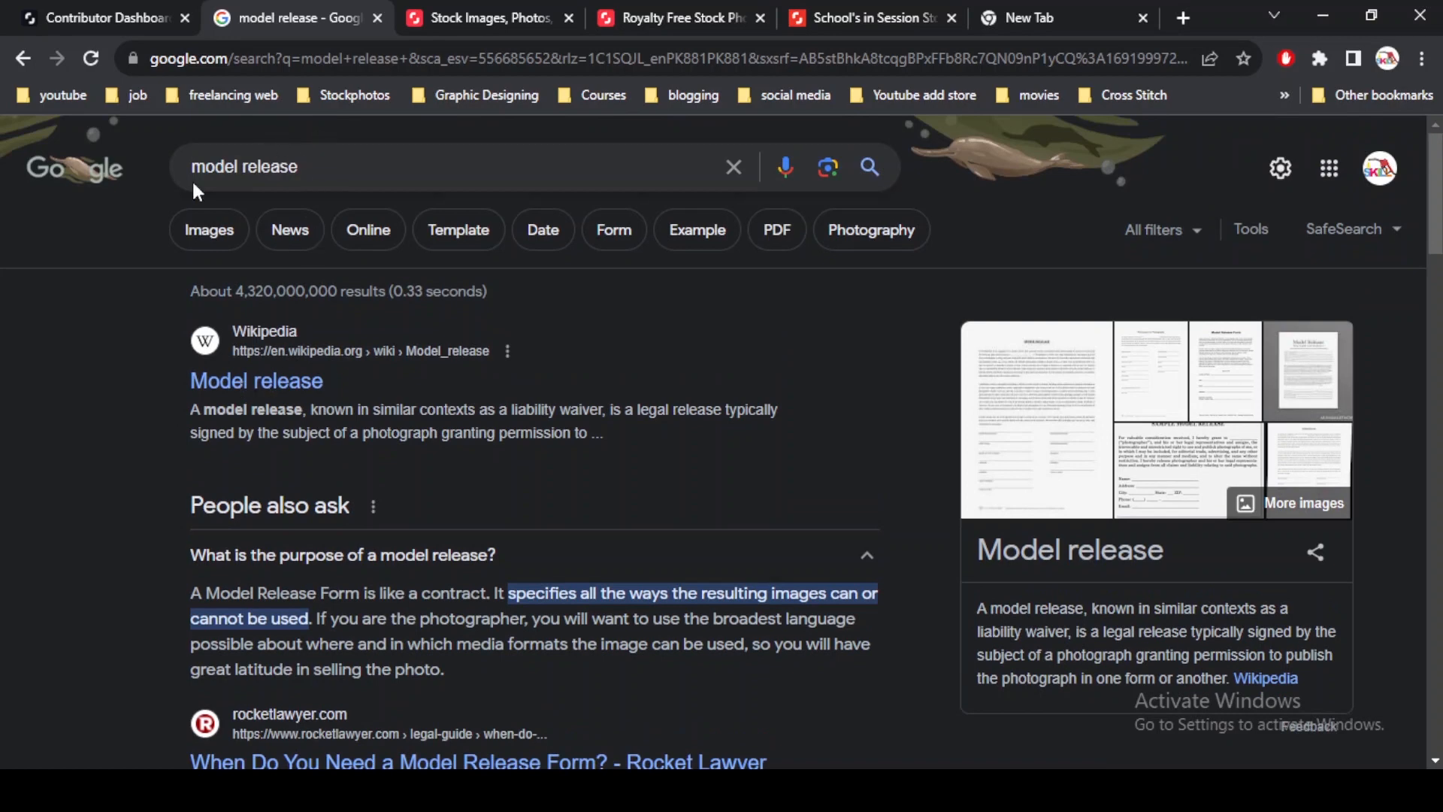
scroll(down, 3)
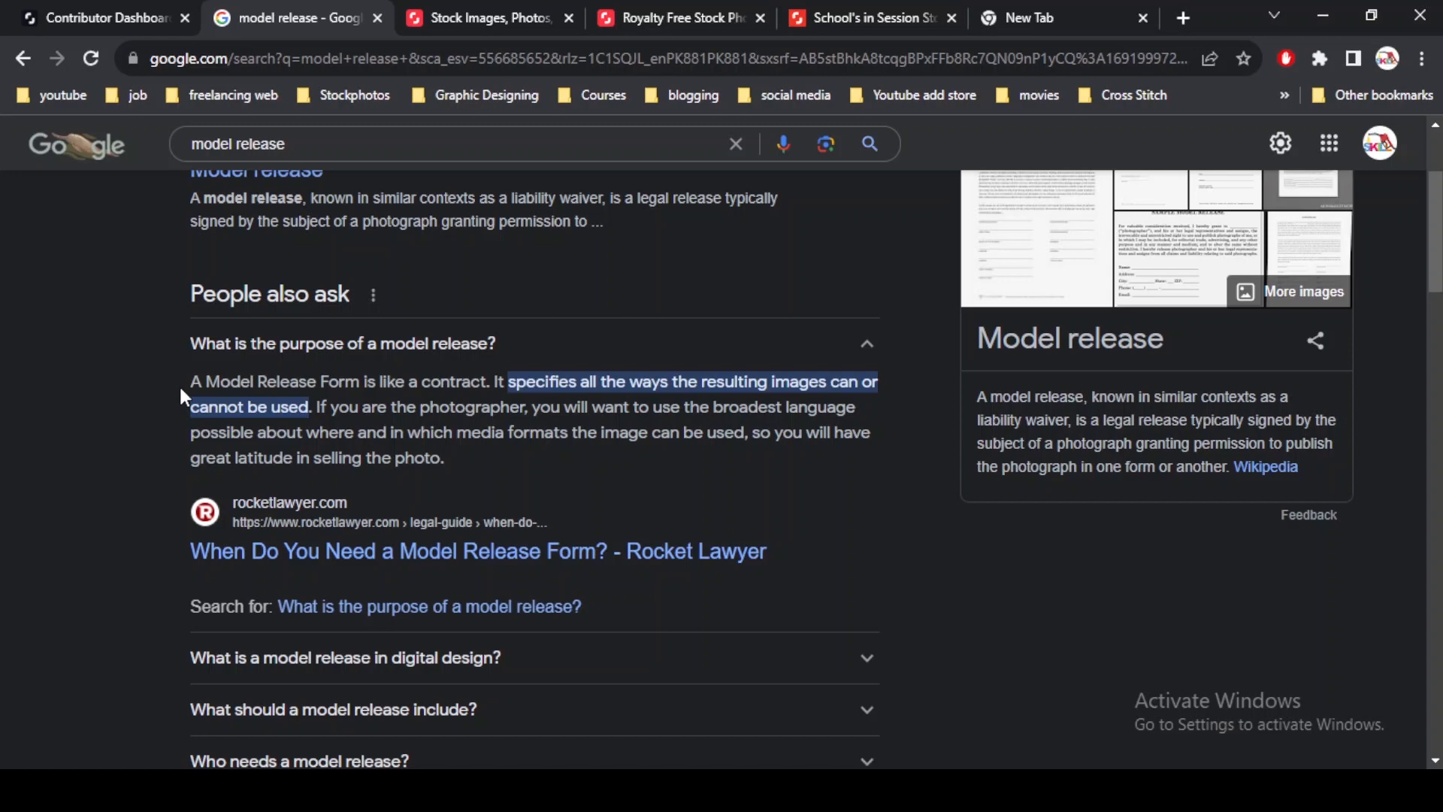
scroll(down, 3)
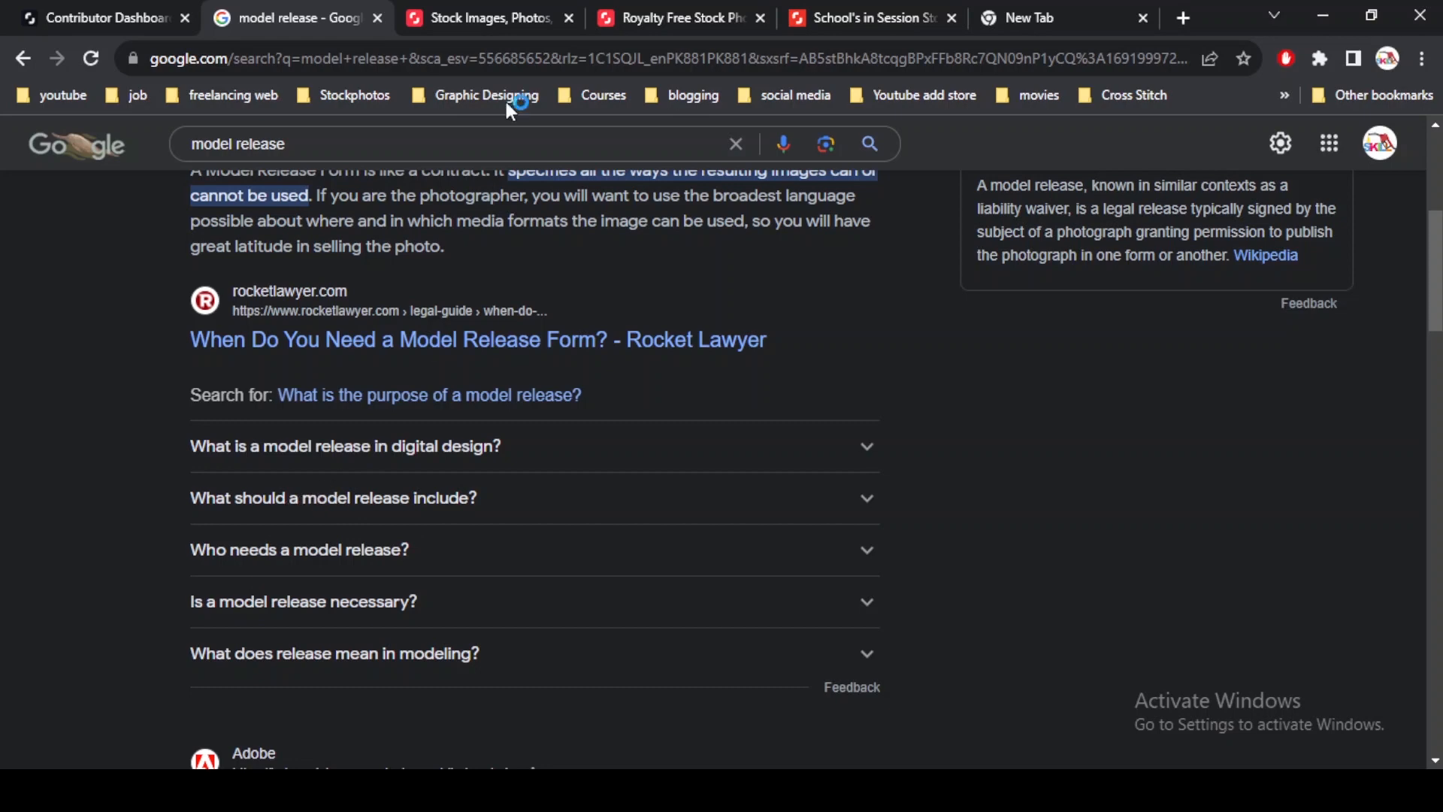
Limit the Shutterstock image search to editorial images and open the Pretty in Pink Editorial Collection.
click(488, 17)
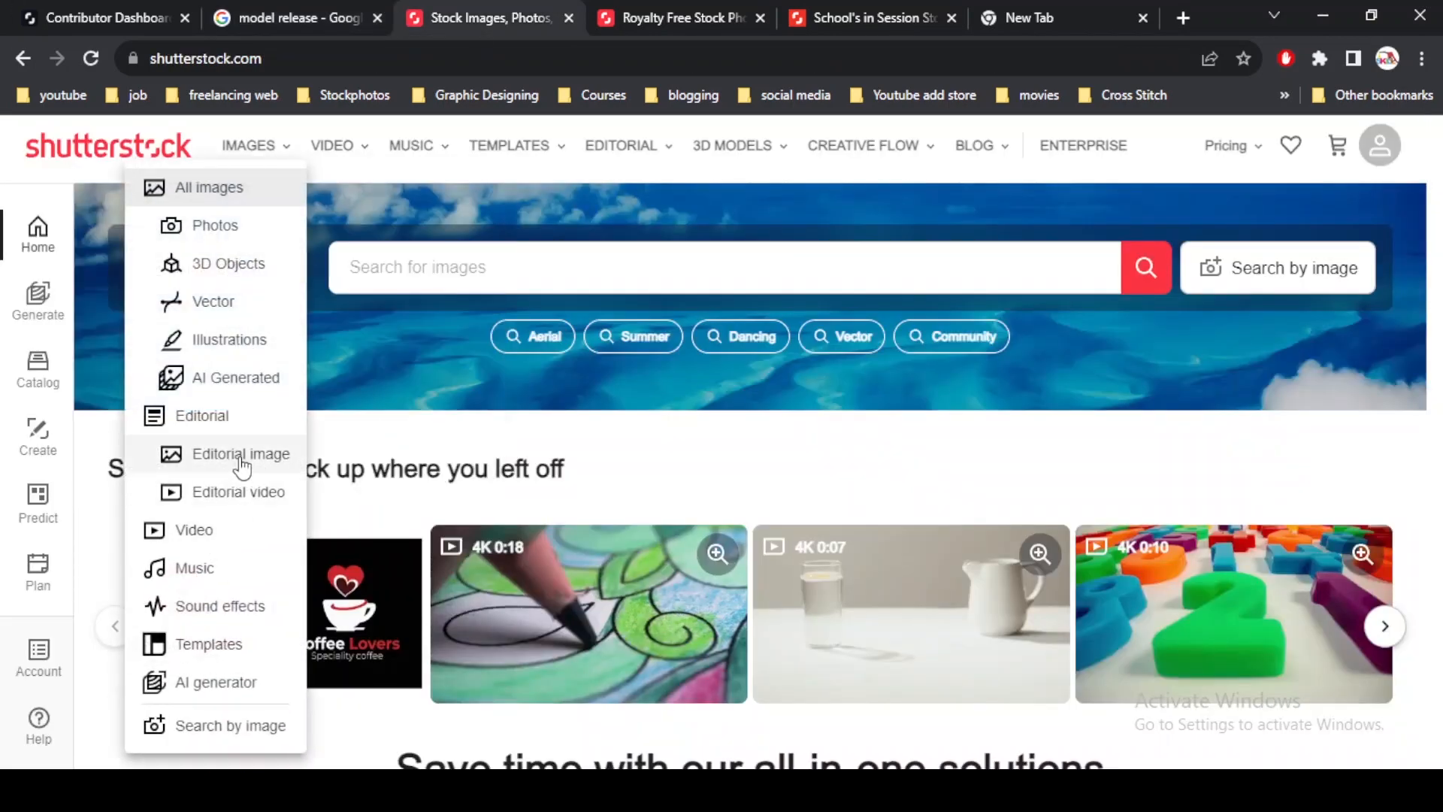
click(241, 452)
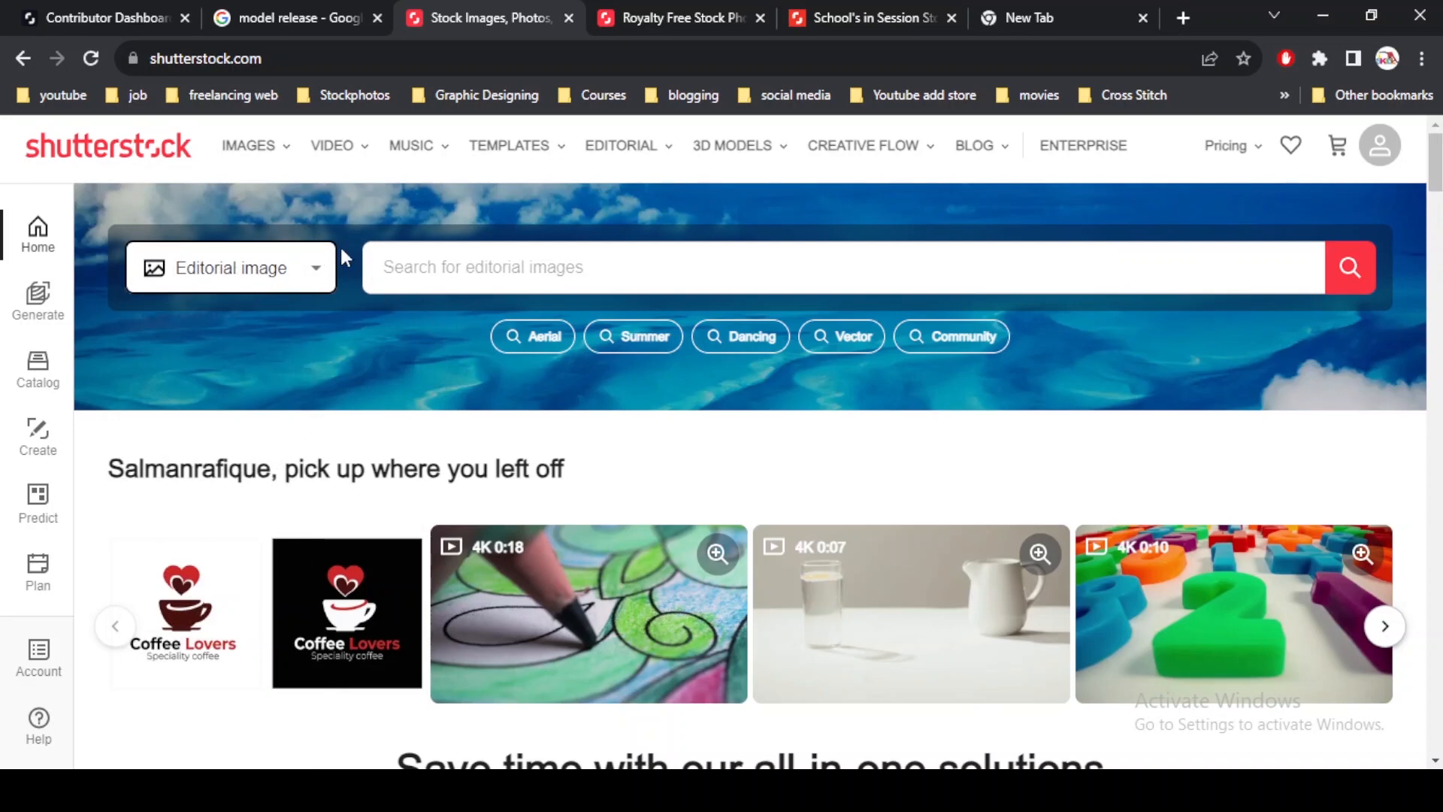
mouse_move(368, 343)
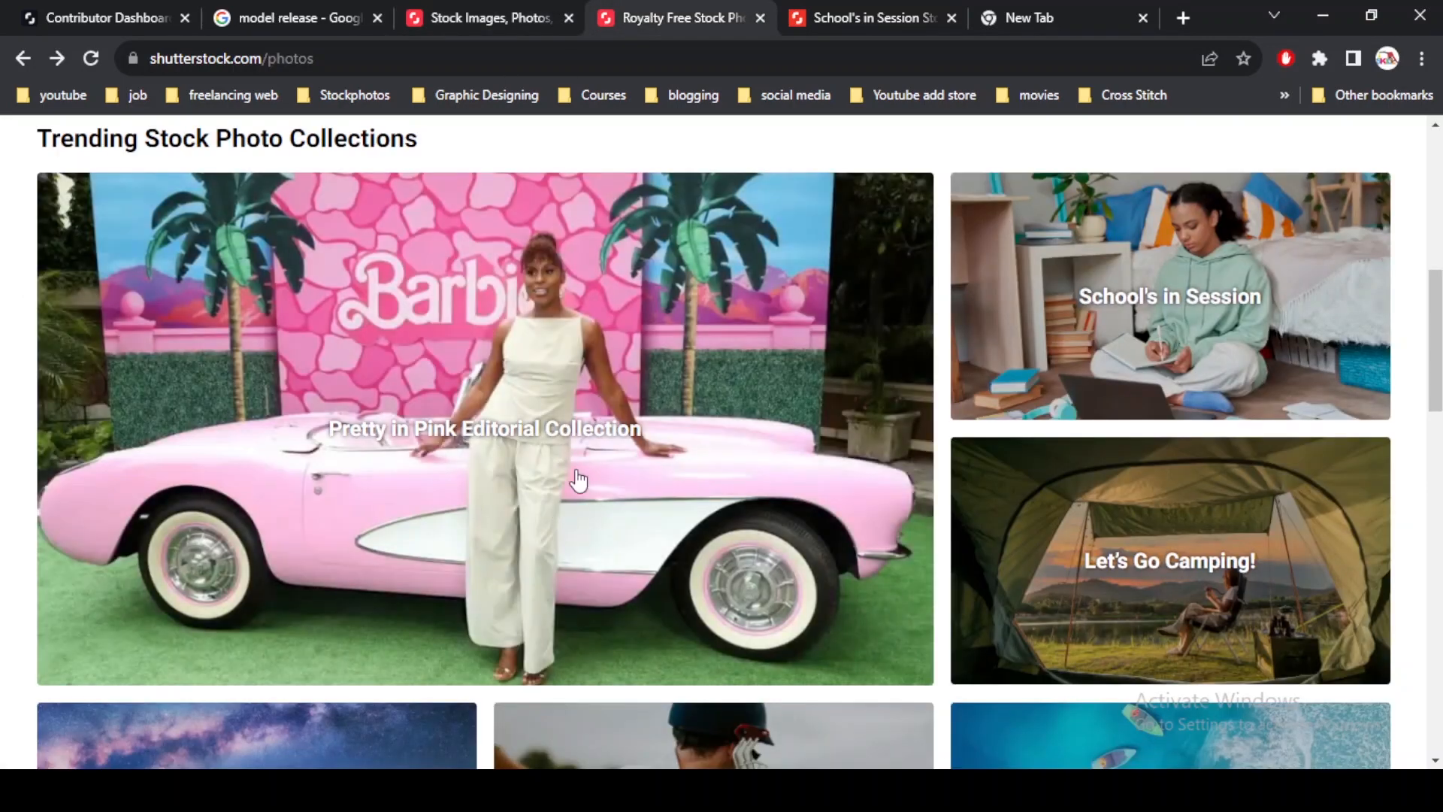
mouse_move(566, 483)
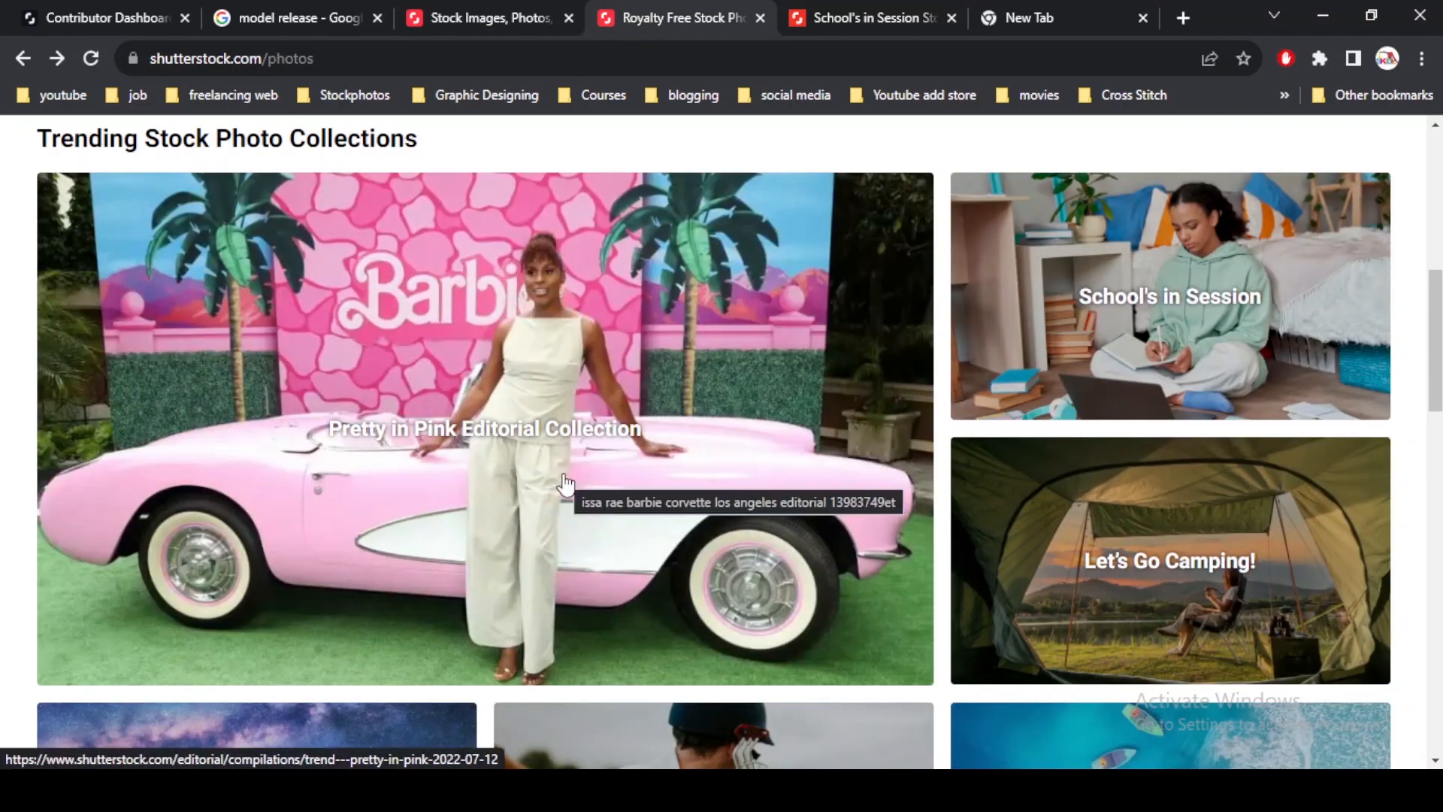
click(483, 429)
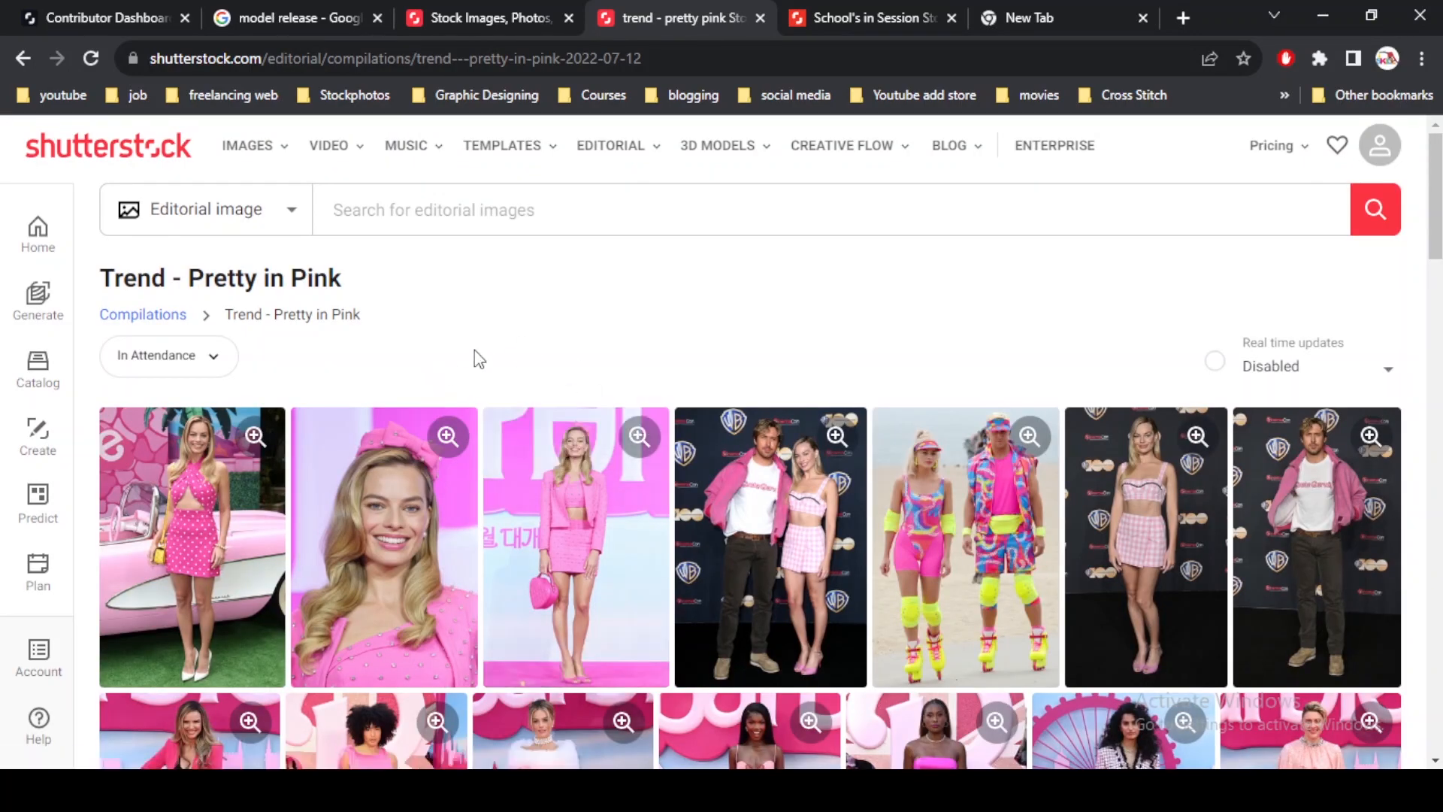
Scroll to an editorial image's Important information and highlight its Editorial Use Only notice.
scroll(down, 3)
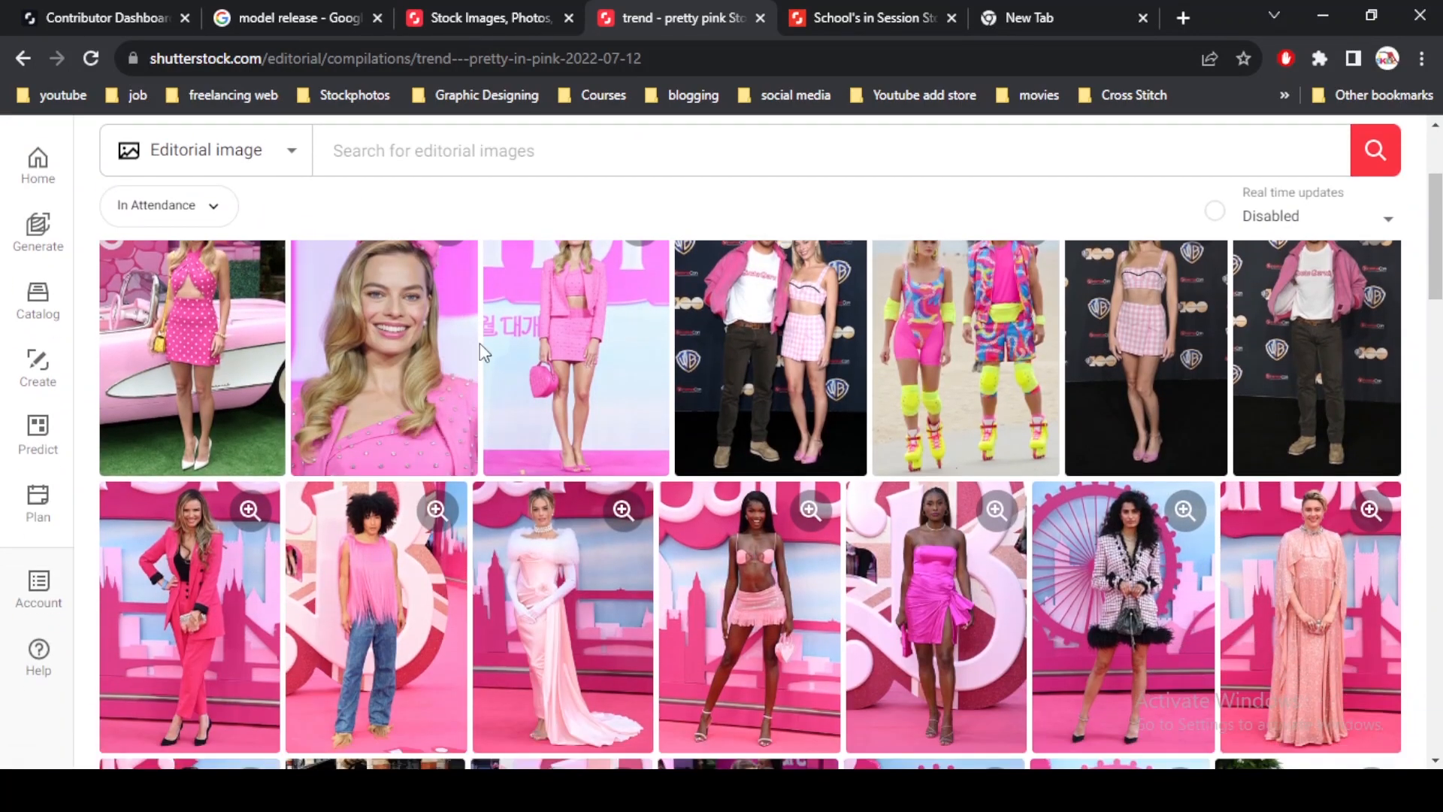
scroll(down, 3)
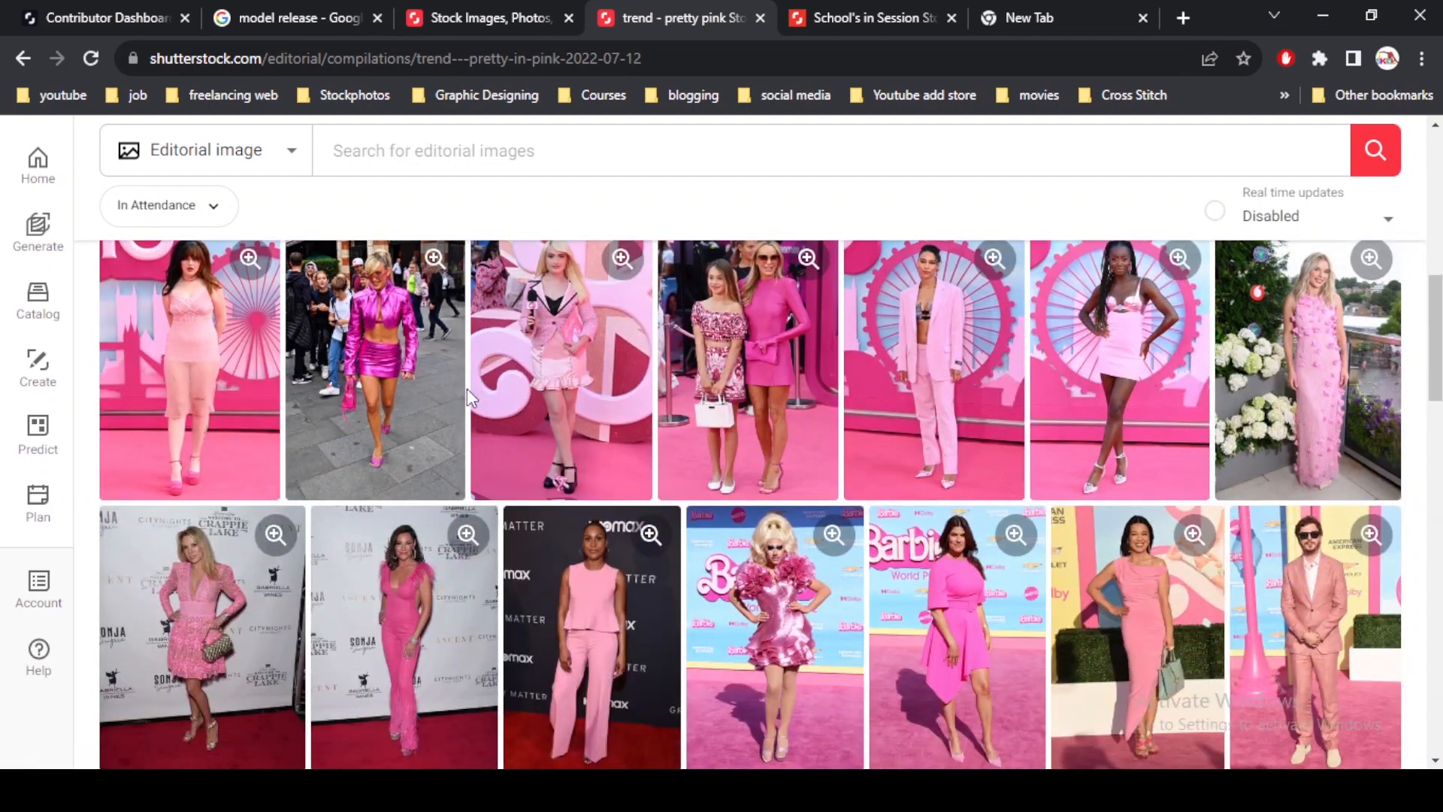
scroll(down, 3)
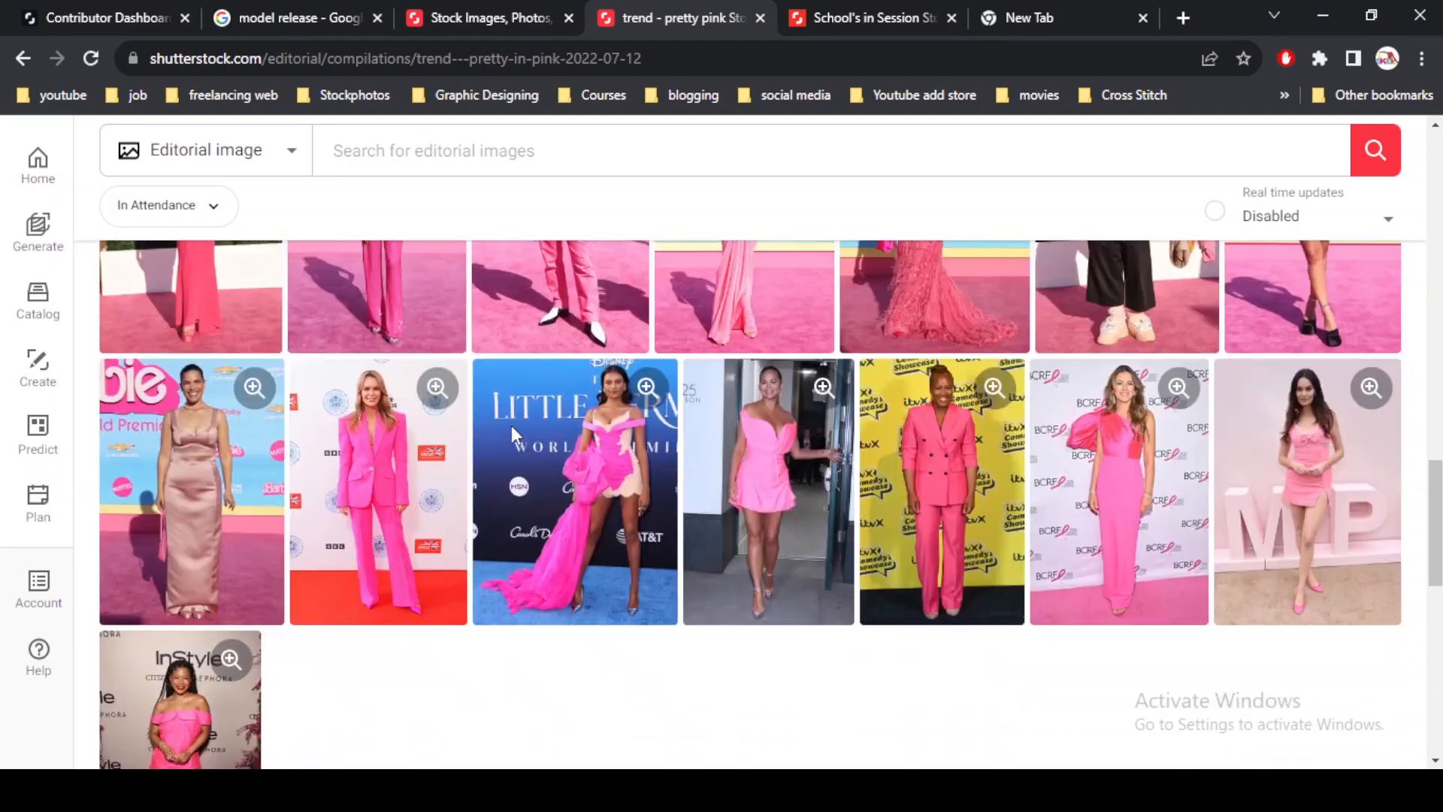
scroll(down, 3)
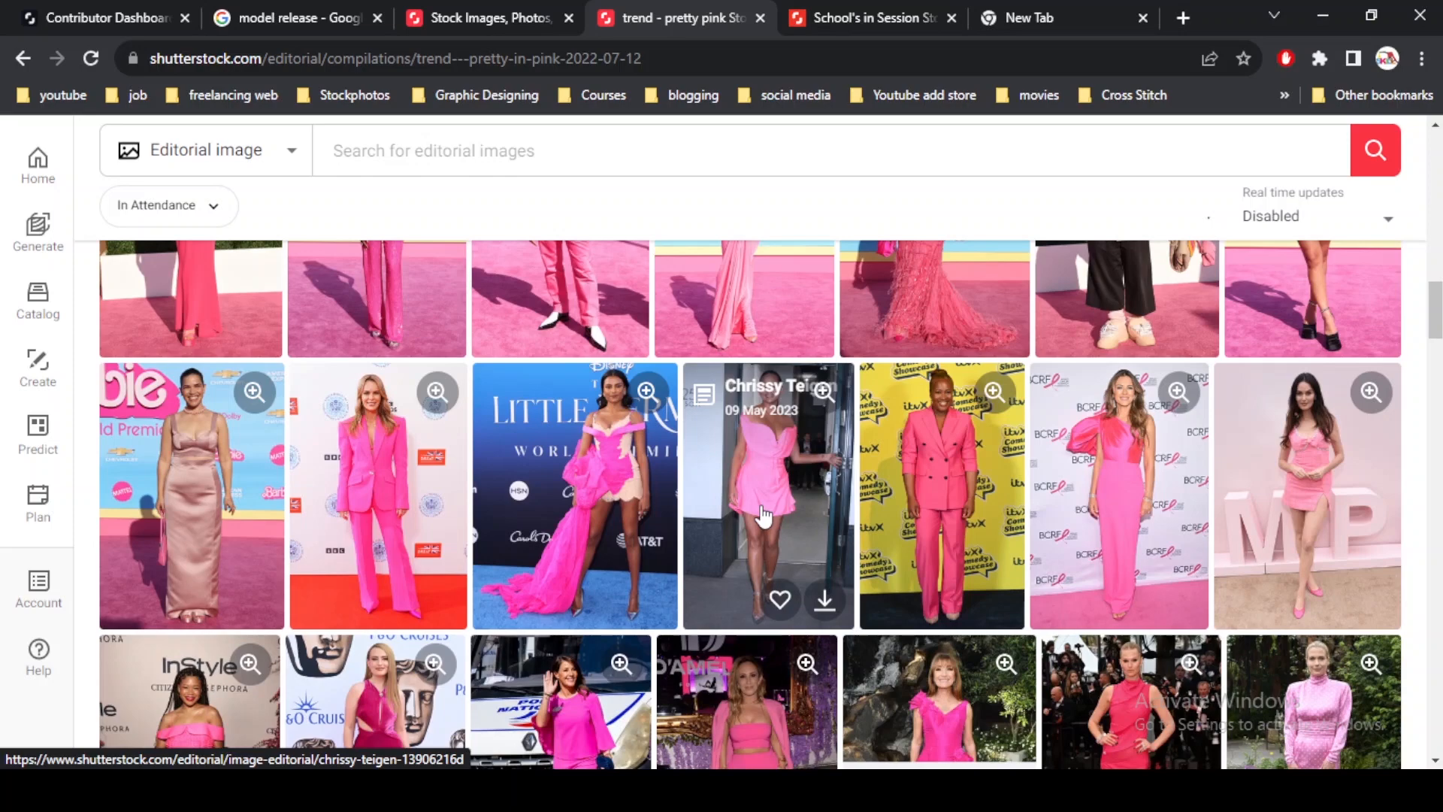
mouse_move(1033, 513)
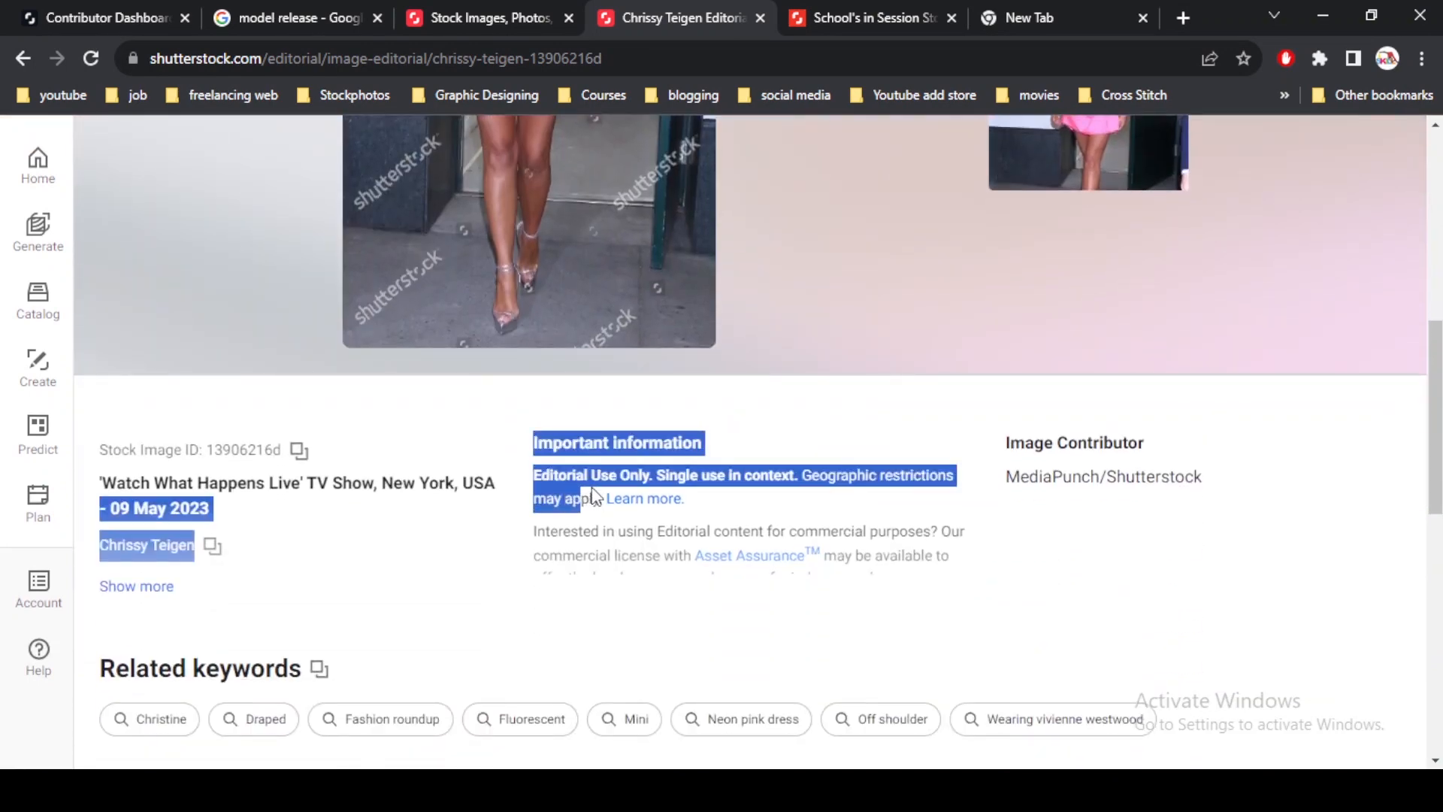
click(790, 426)
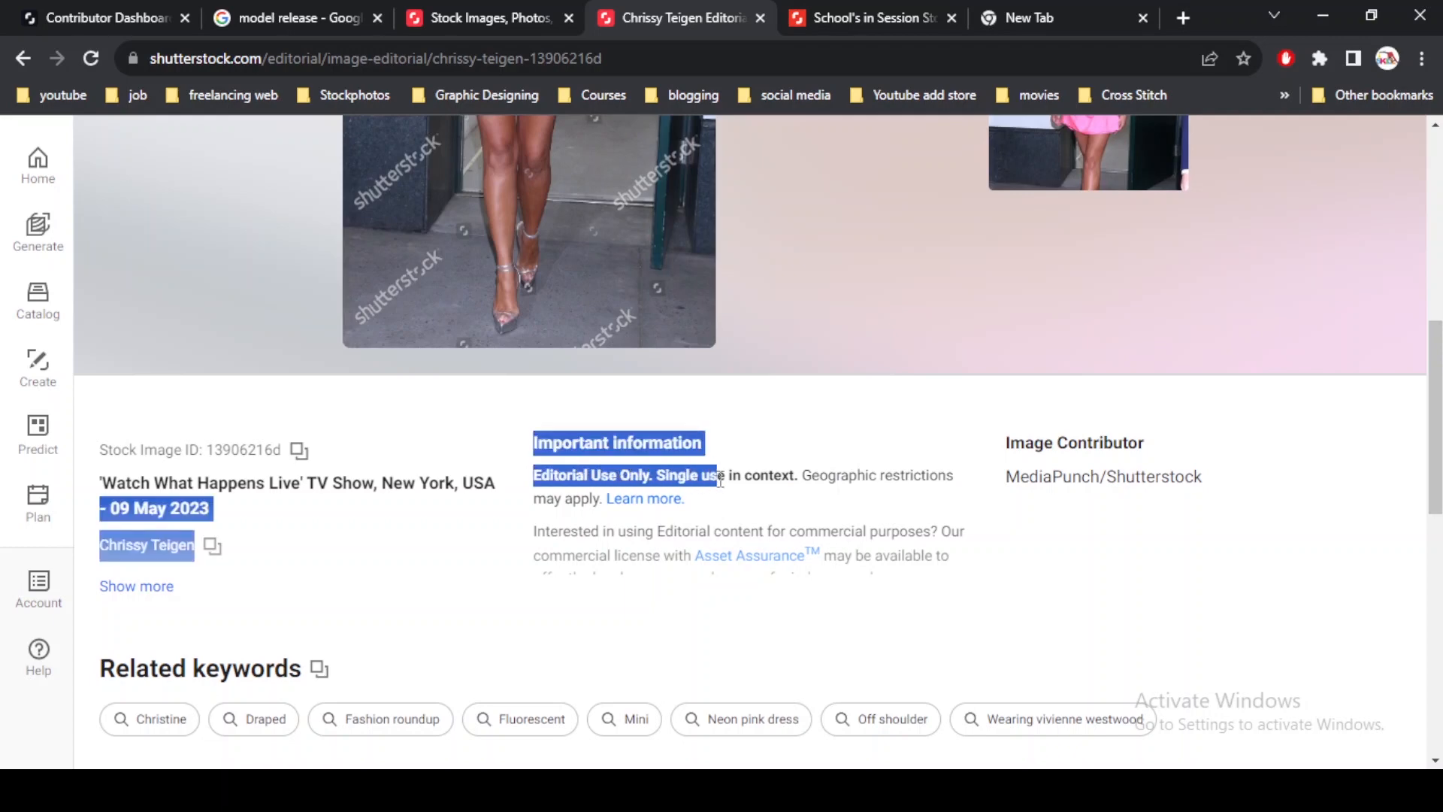
click(805, 422)
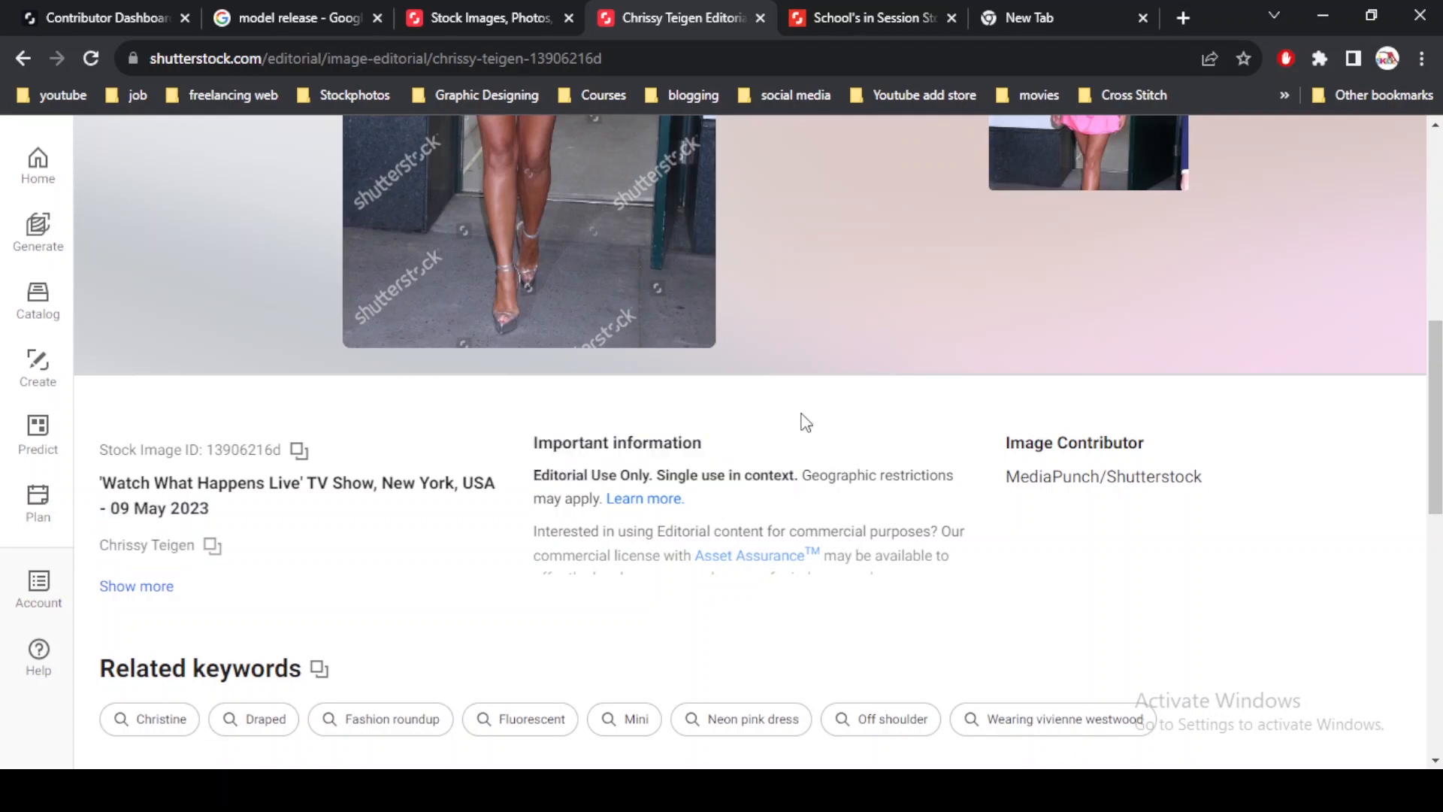
click(870, 18)
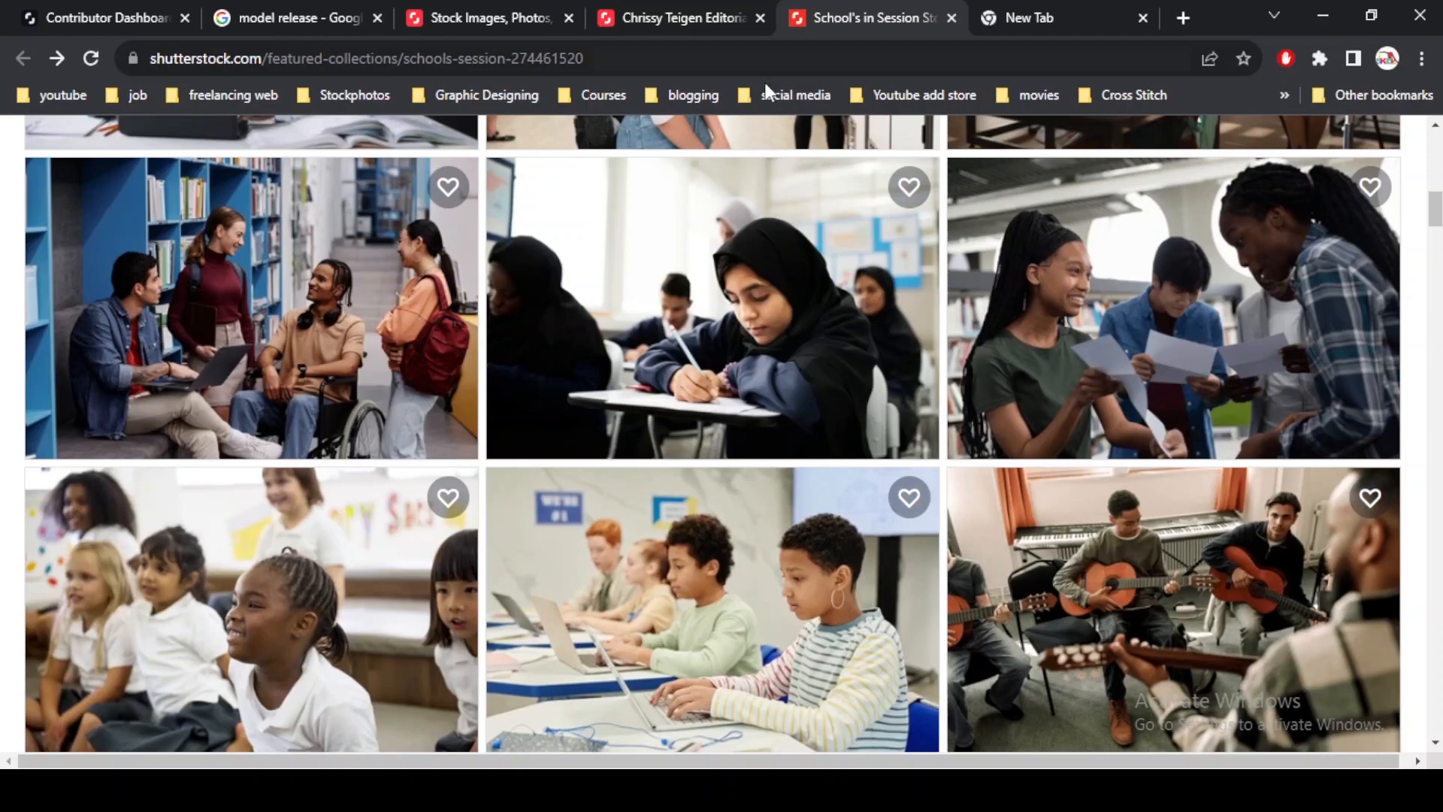
Scroll the school collection and open the happy female teacher portrait's details.
scroll(down, 3)
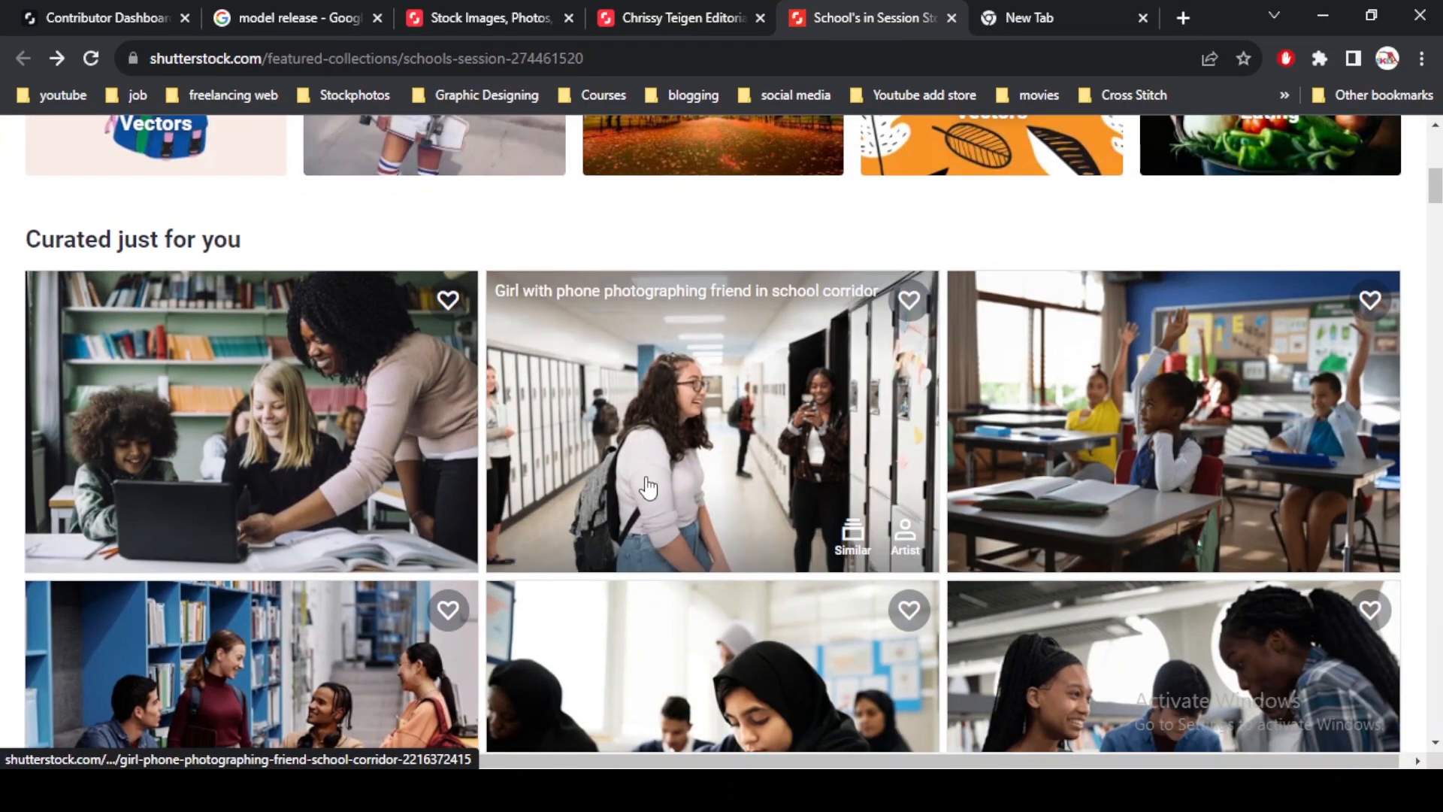
scroll(down, 3)
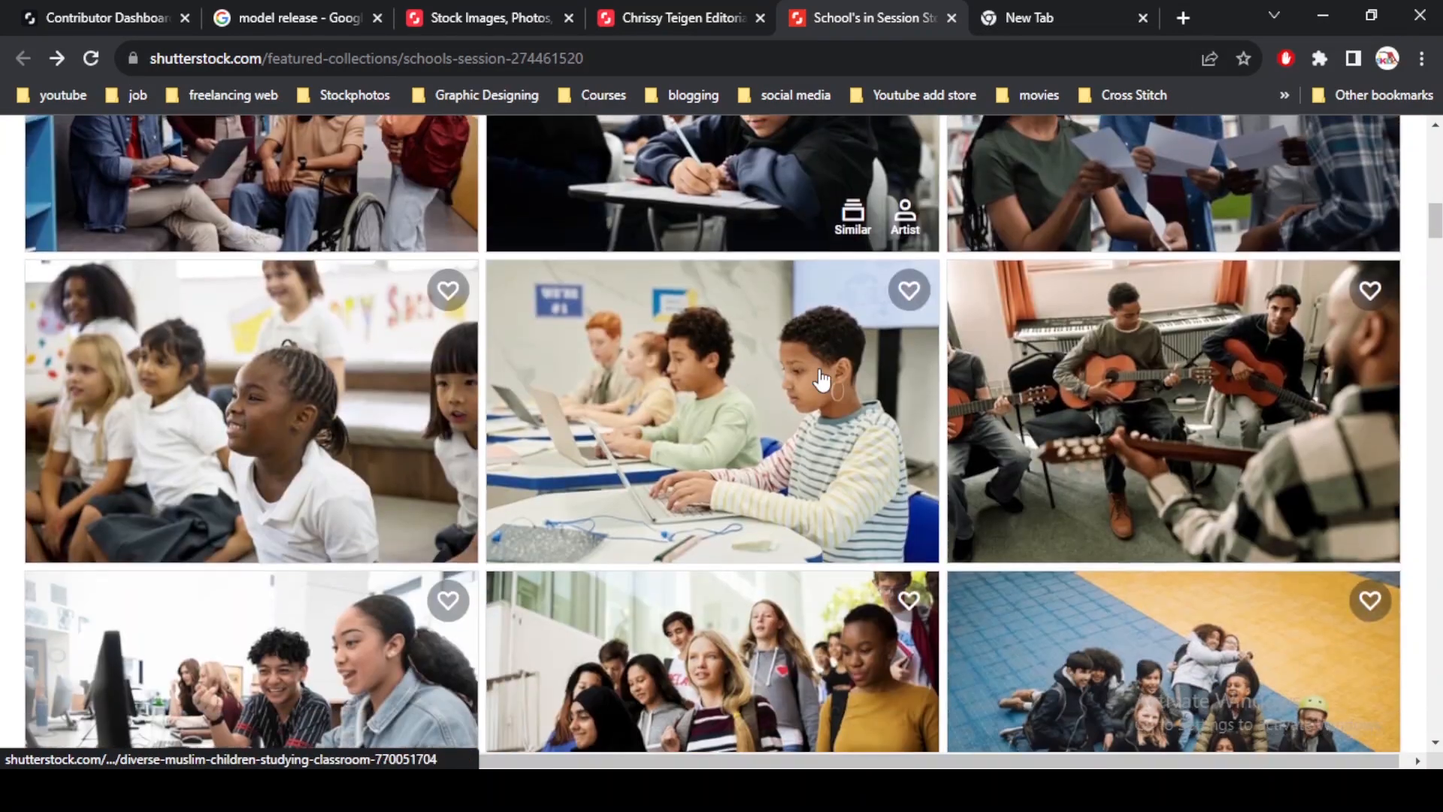
scroll(down, 3)
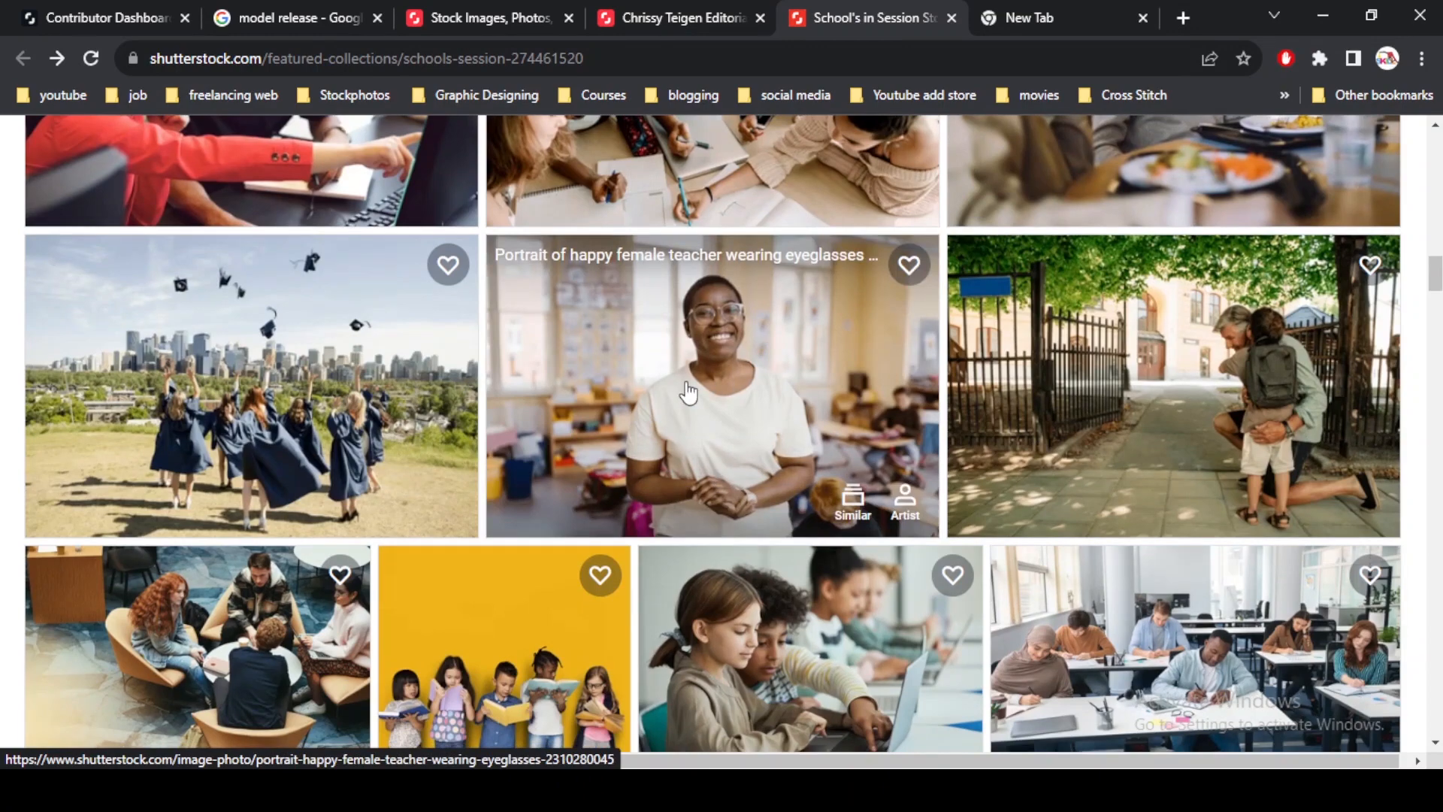
click(691, 386)
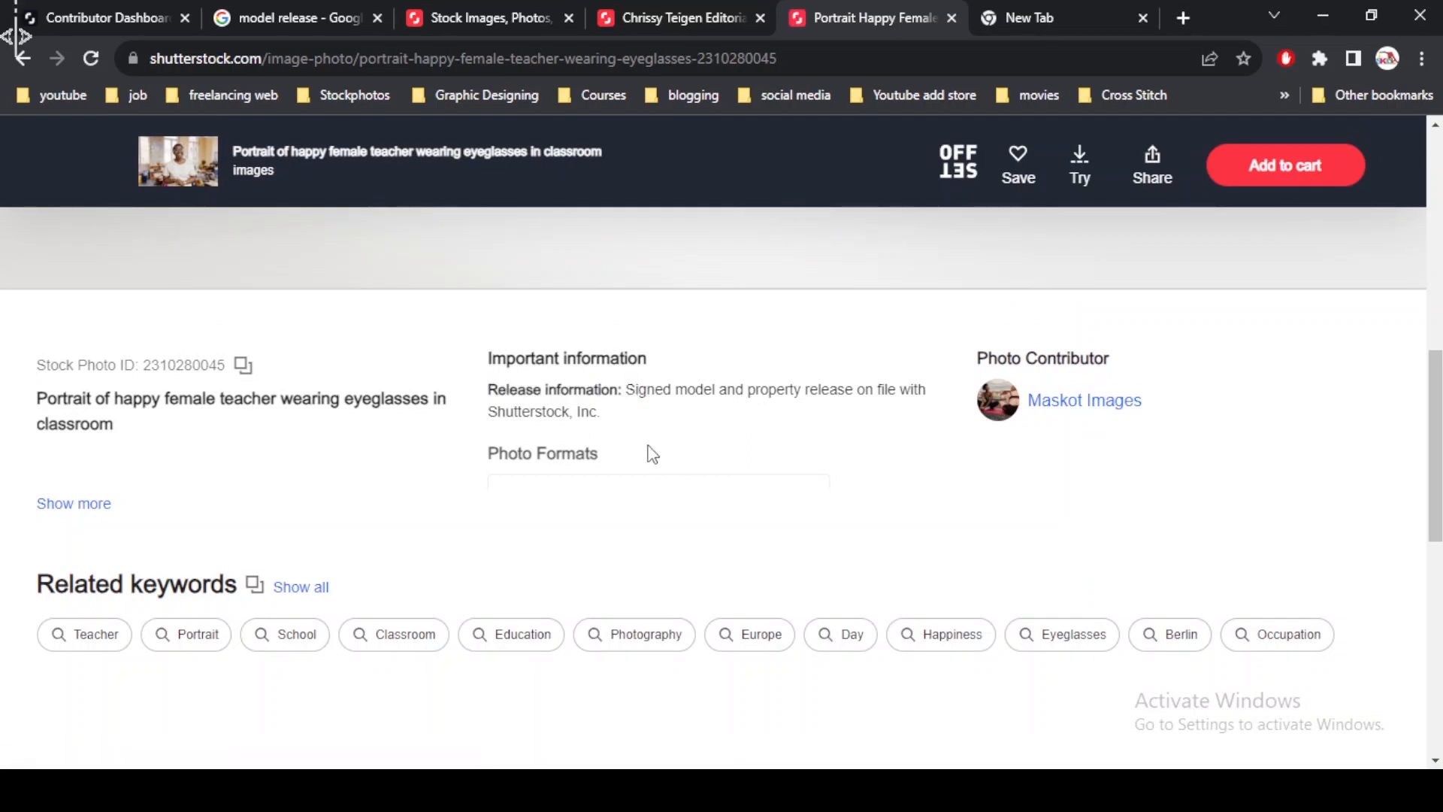
mouse_move(616, 424)
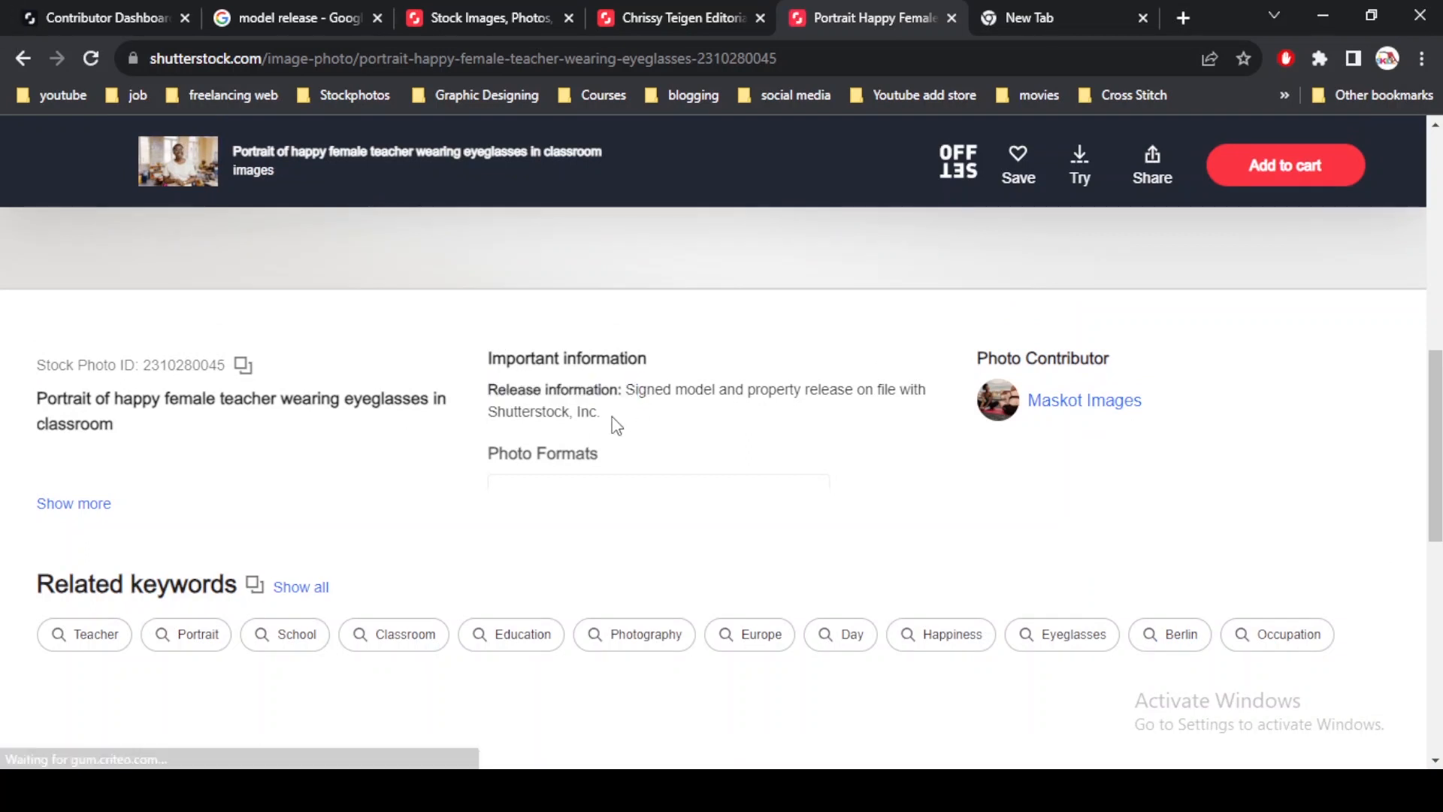
Highlight the standard license price and review the signed model and property release.
drag(488, 390, 599, 411)
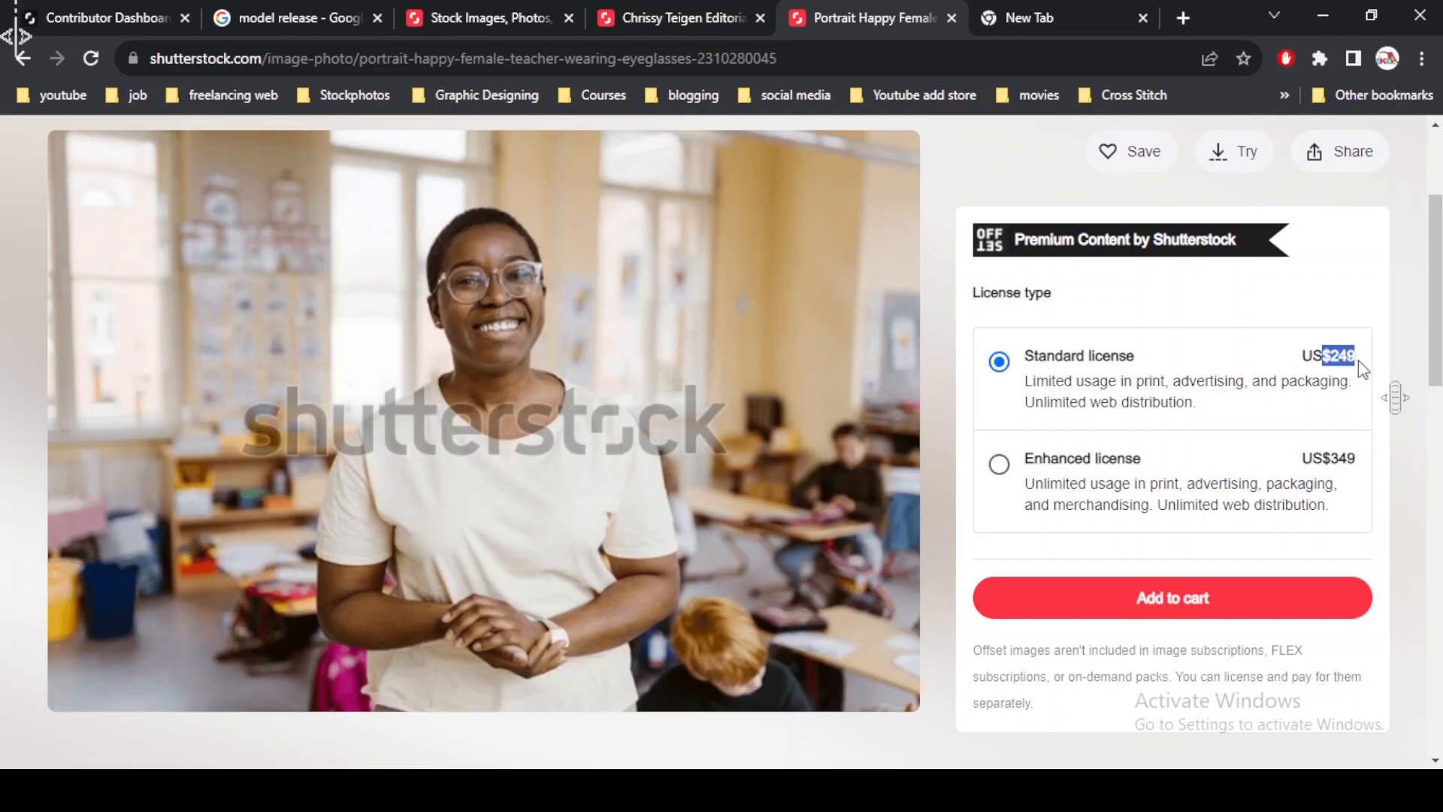
scroll(down, 3)
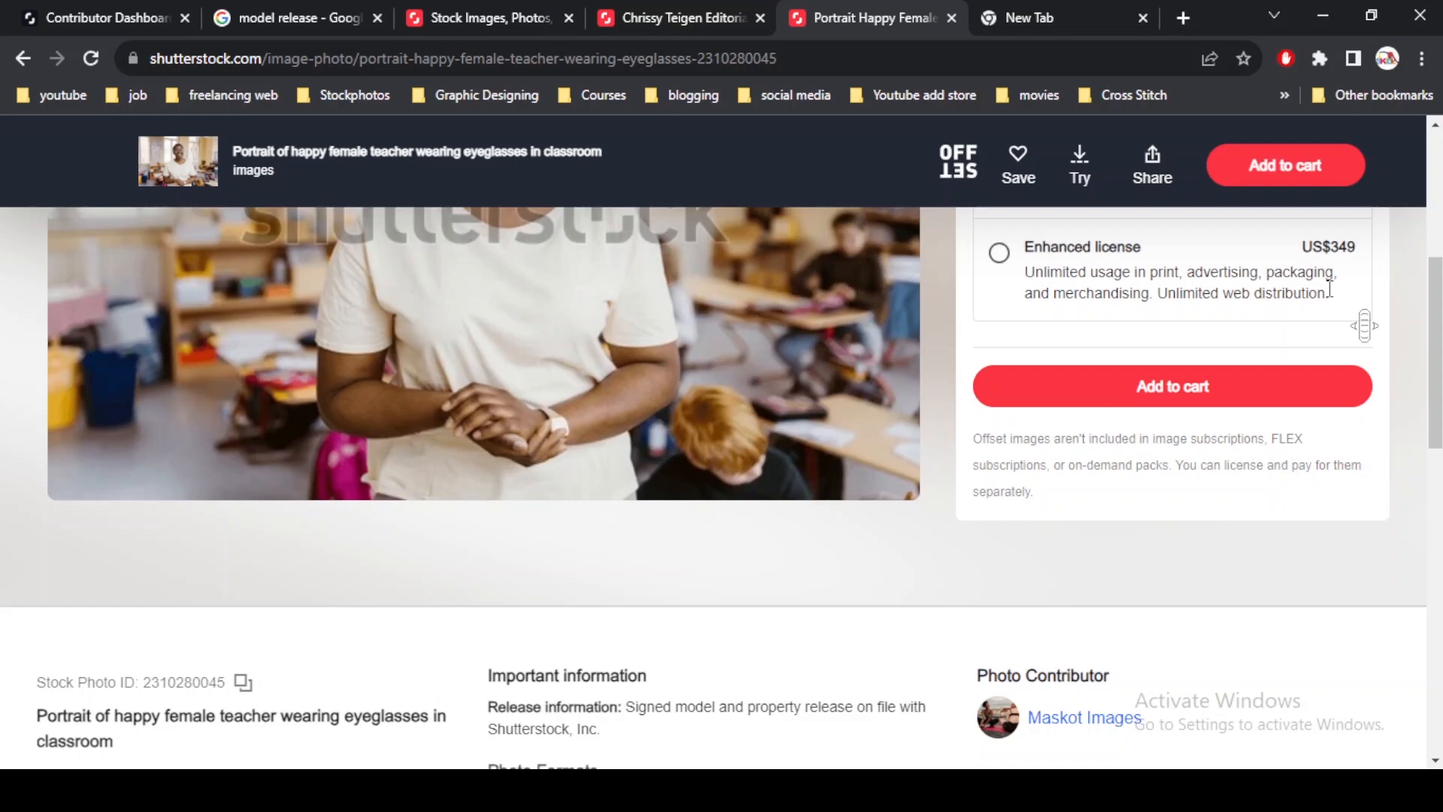
click(999, 252)
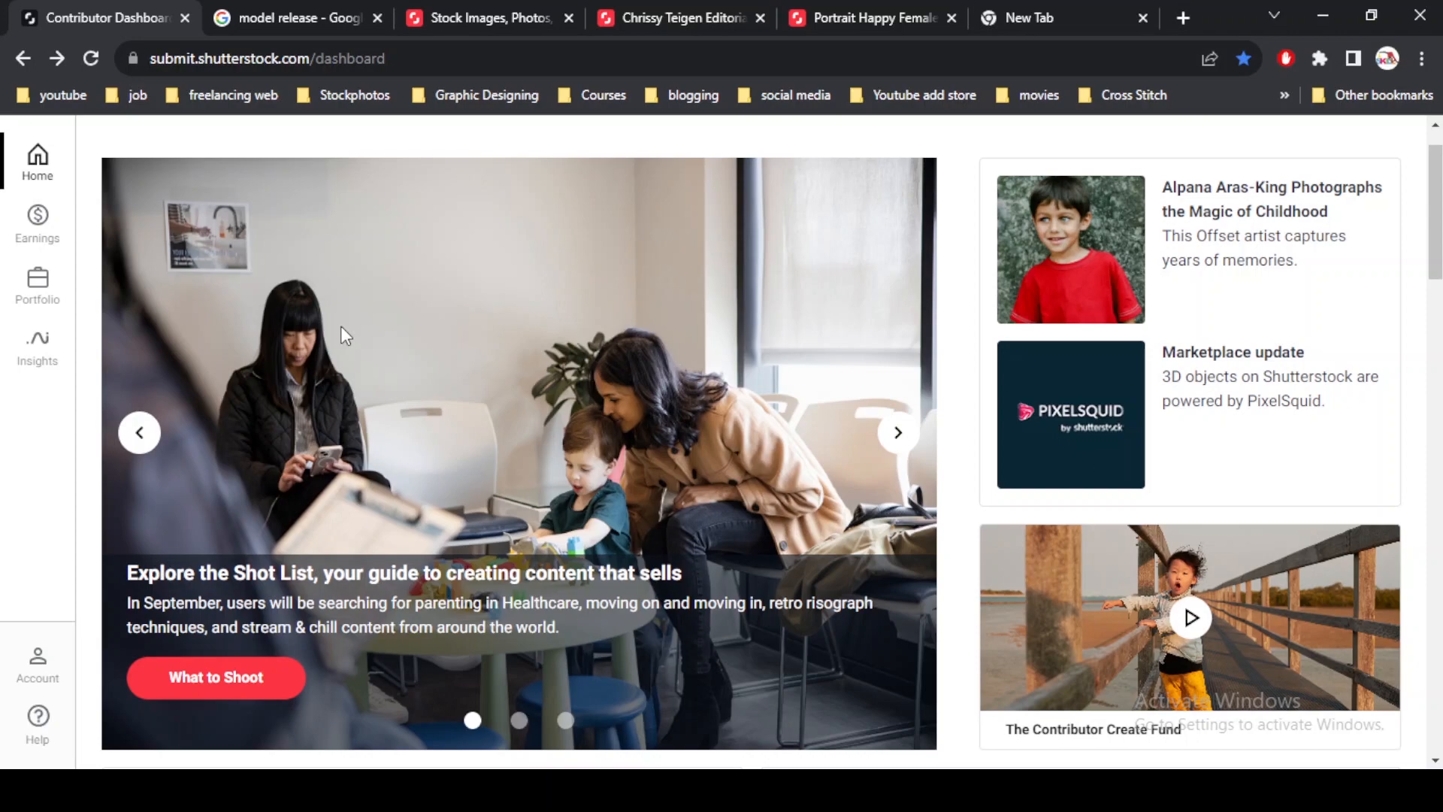
Choose Manage releases under Portfolio in the Contributor sidebar.
click(37, 279)
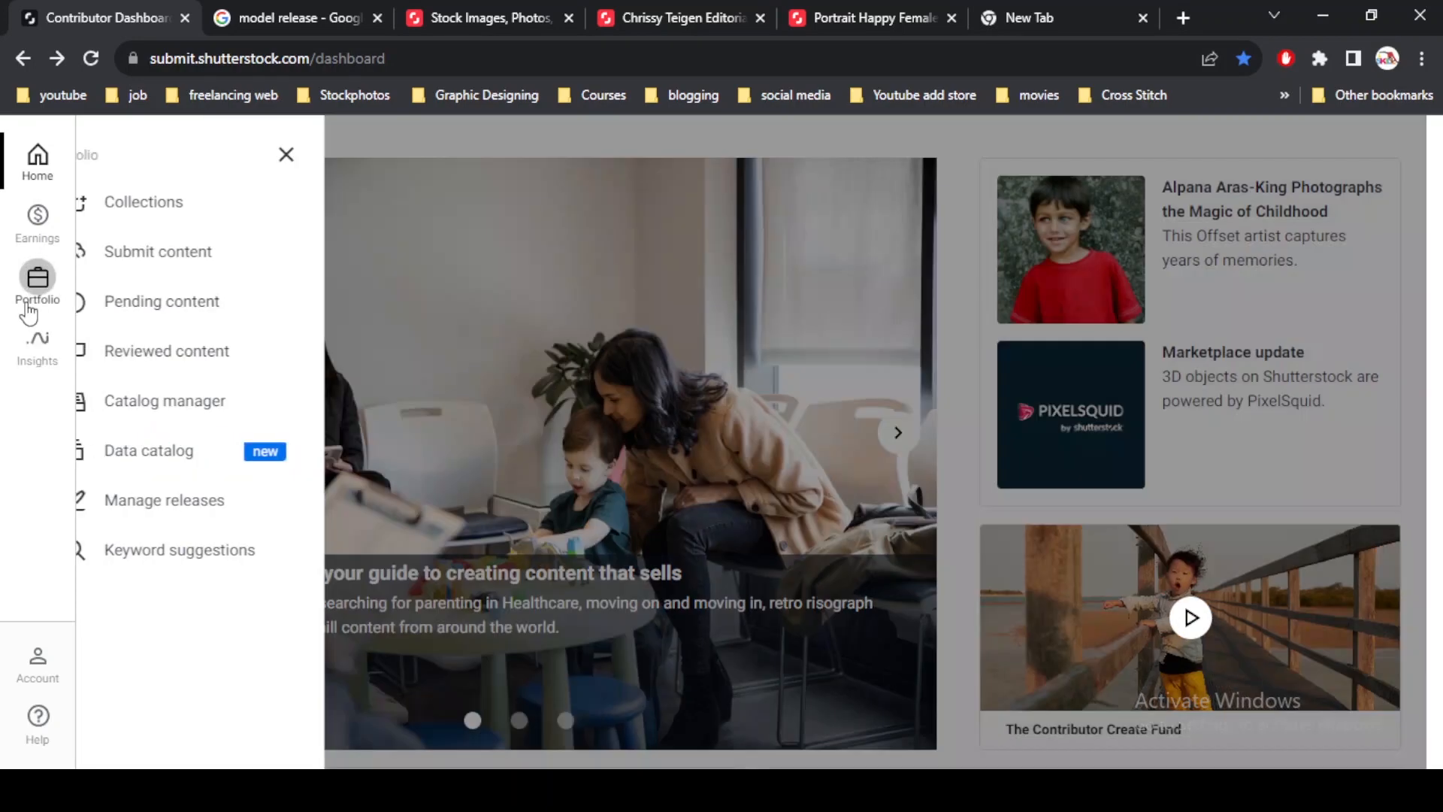
click(219, 500)
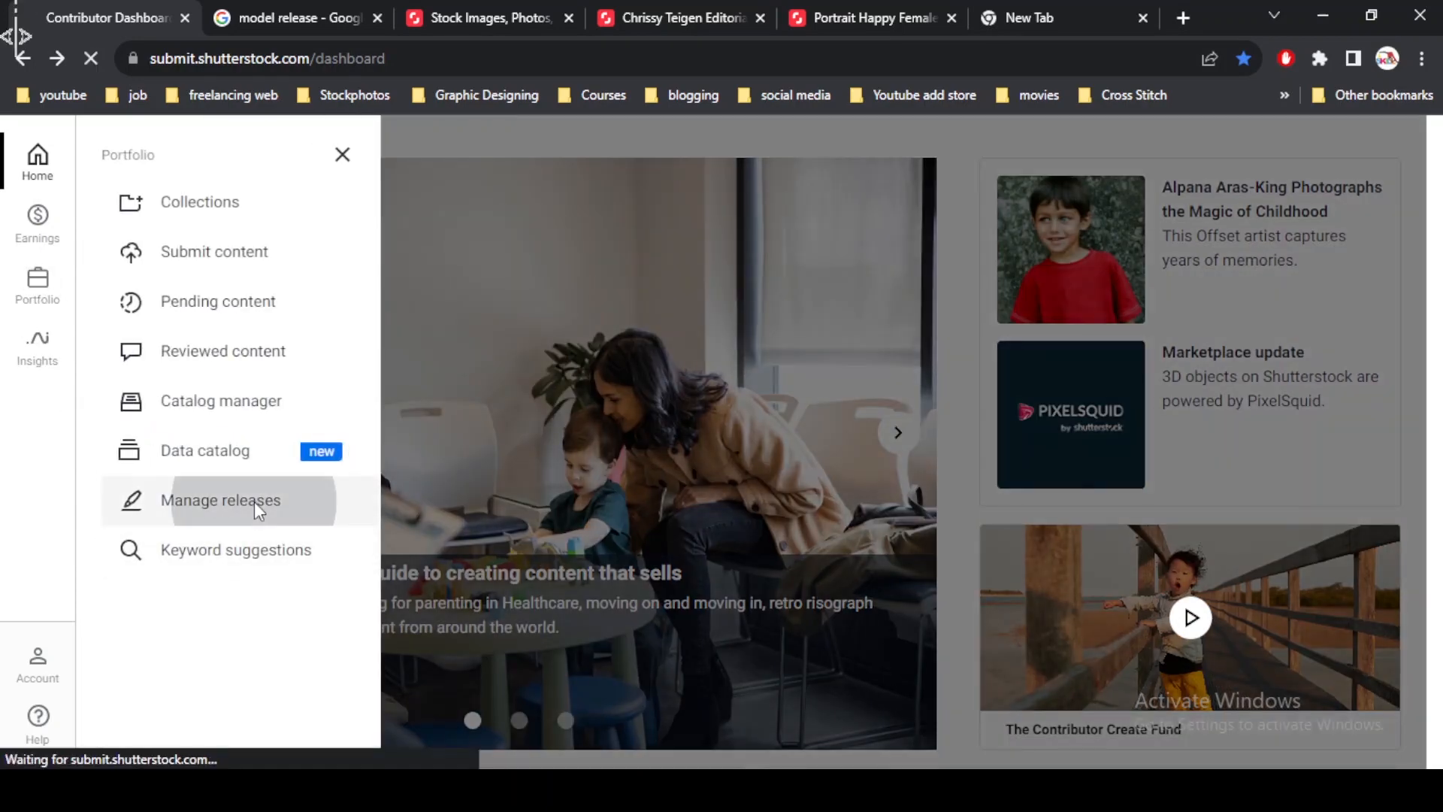
click(219, 500)
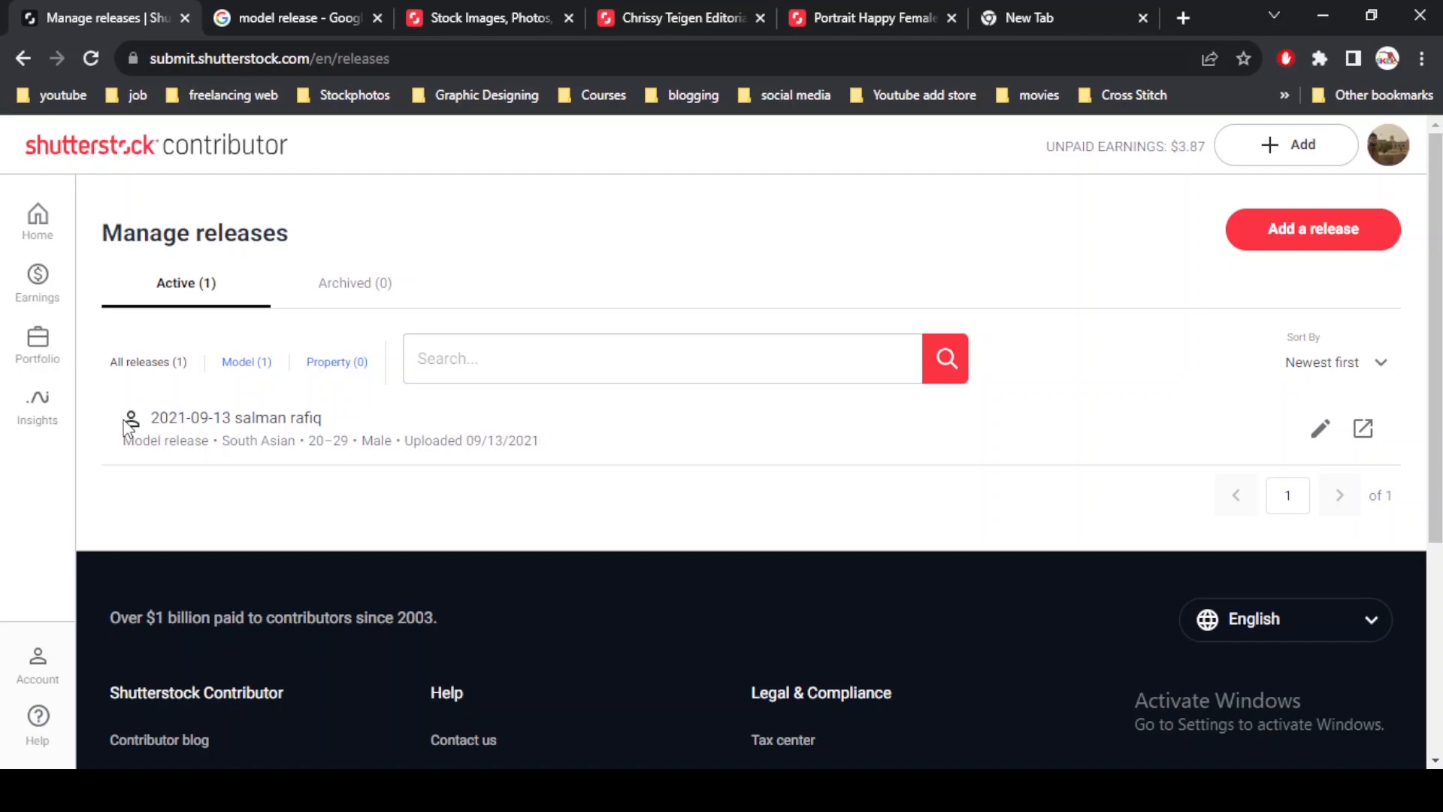
mouse_move(1049, 361)
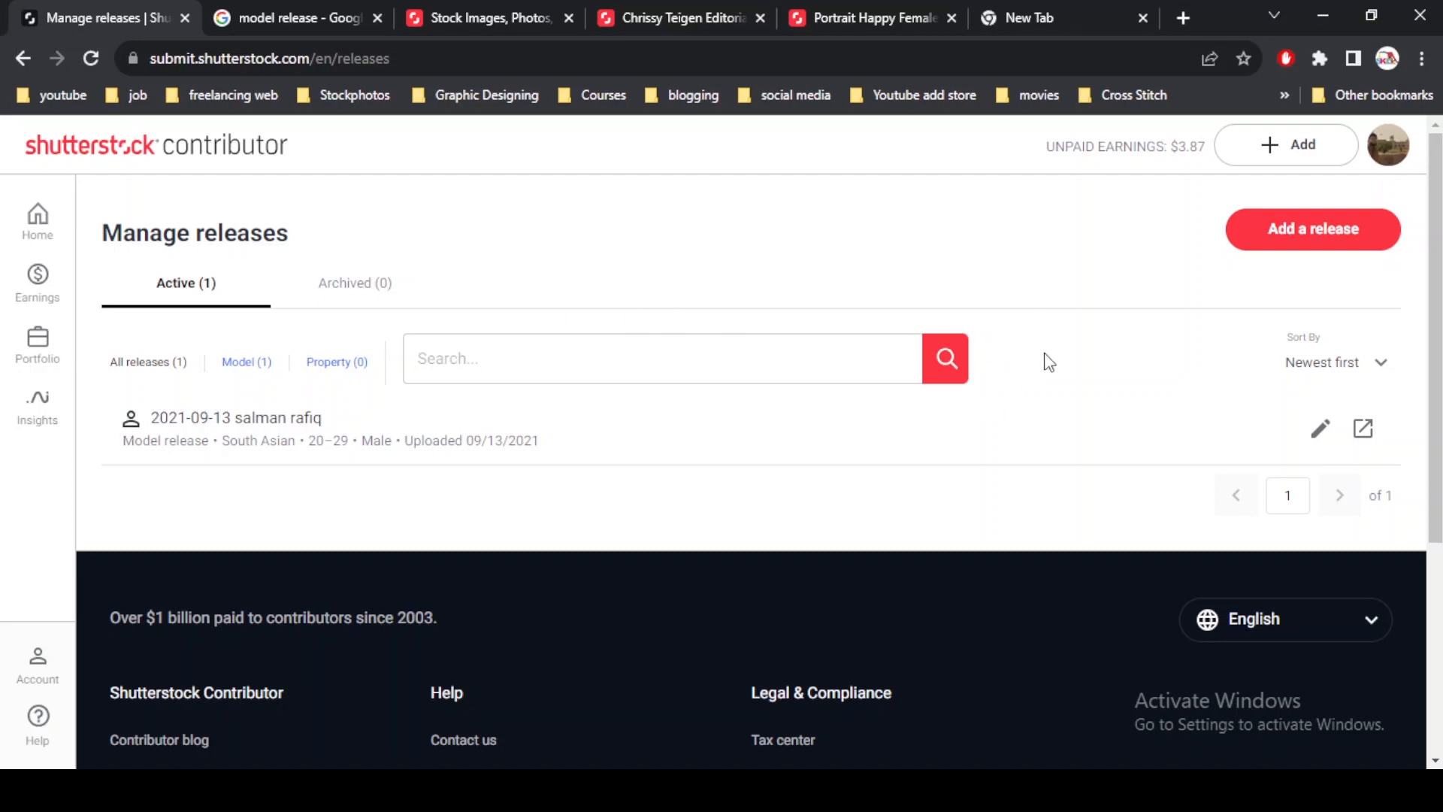
mouse_move(376, 438)
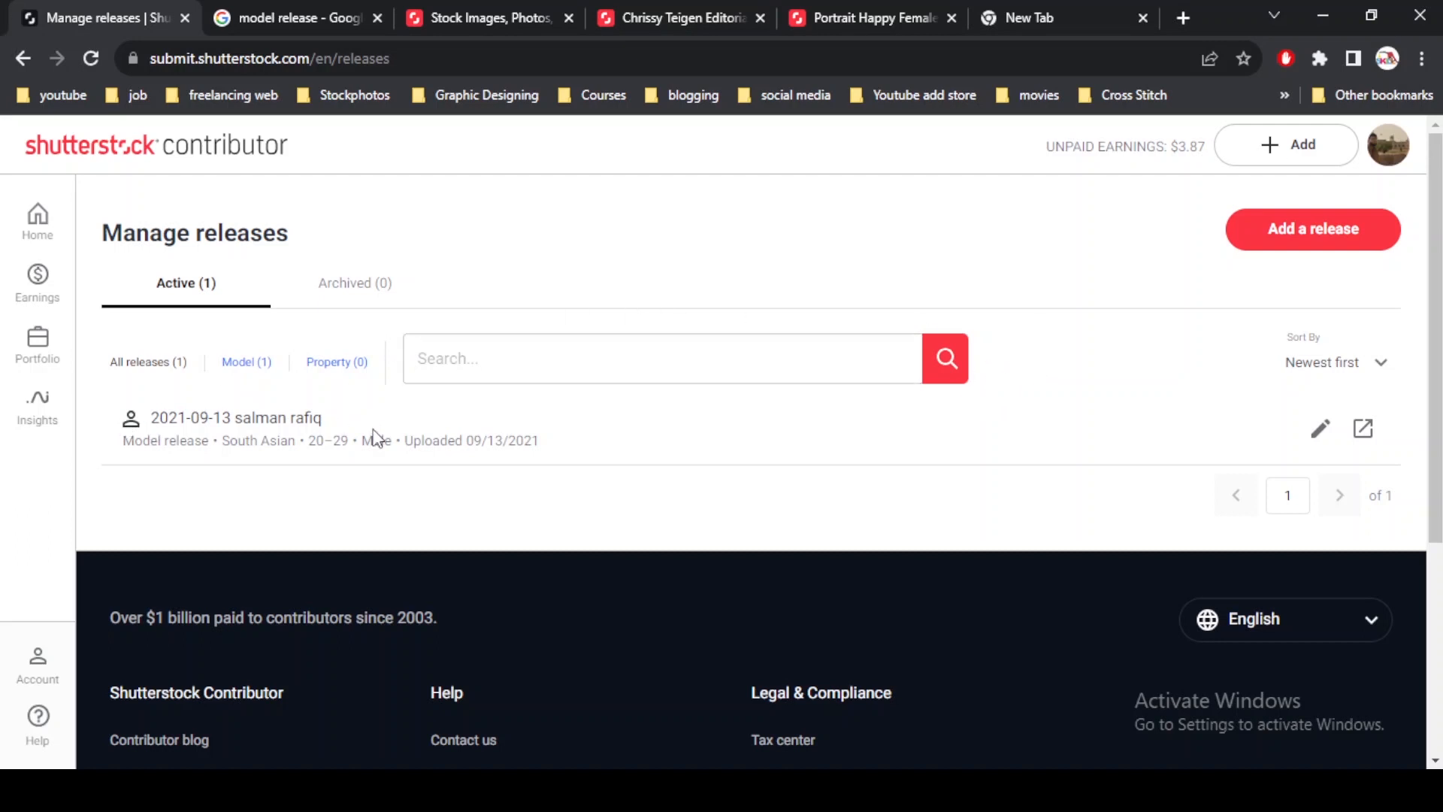
mouse_move(300, 450)
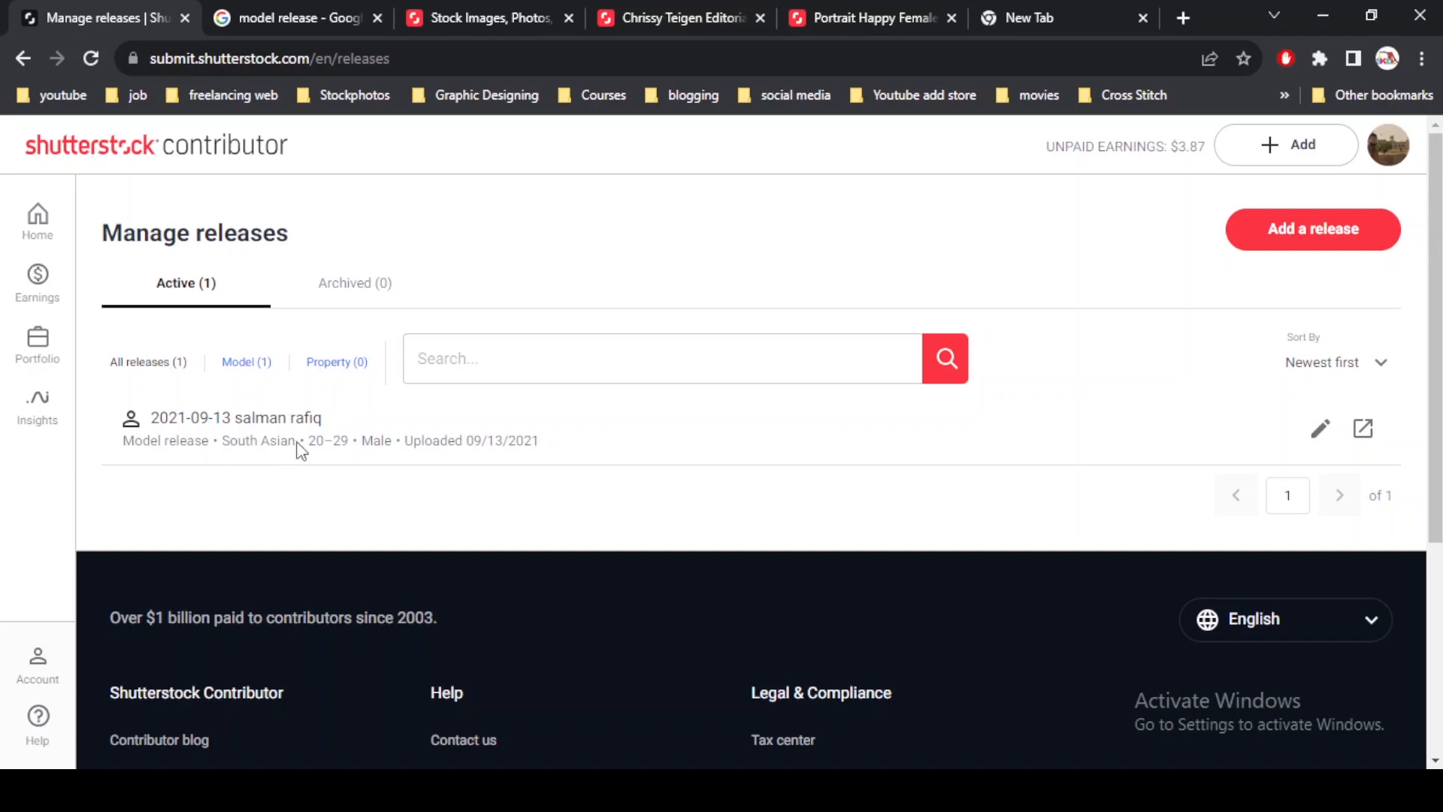
mouse_move(311, 513)
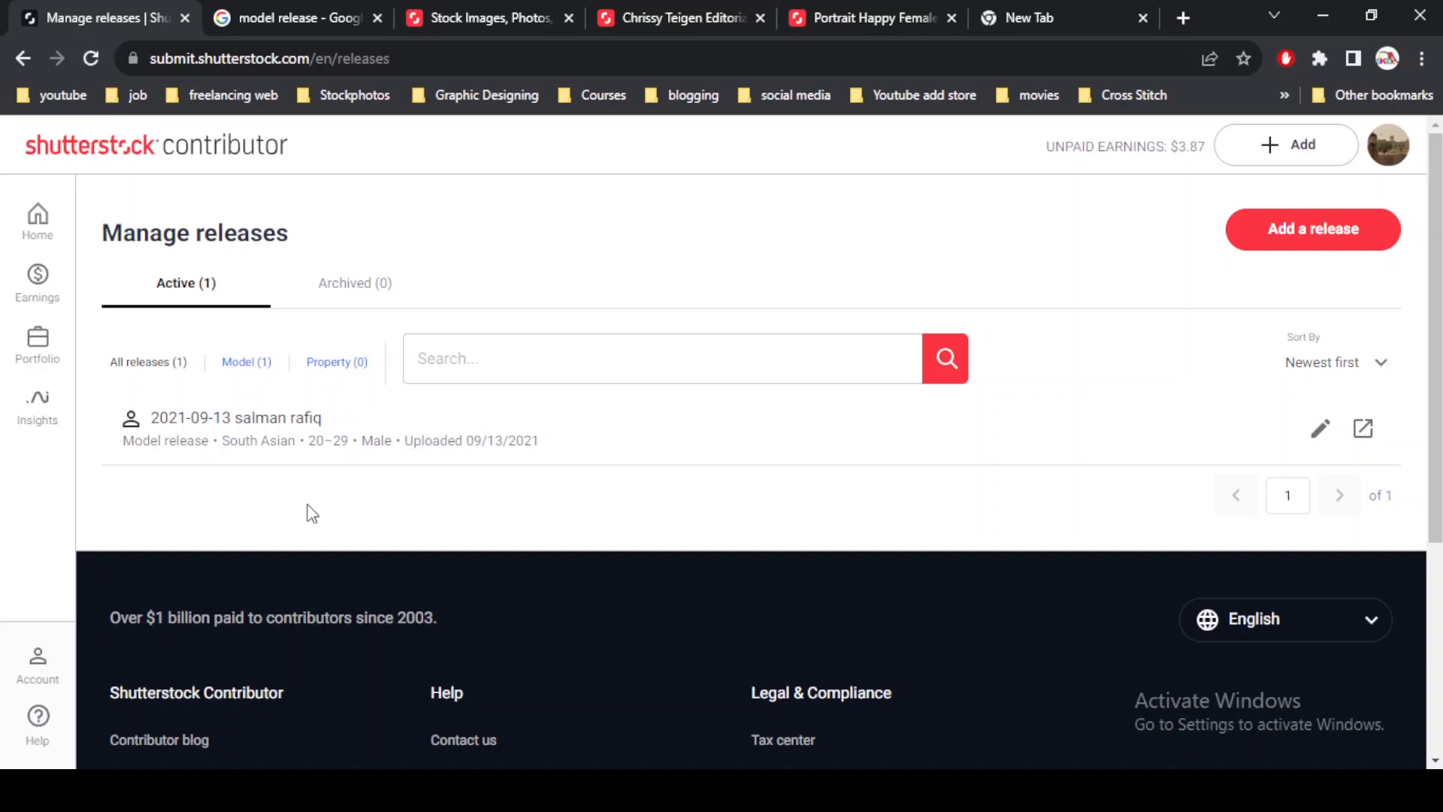
mouse_move(208, 452)
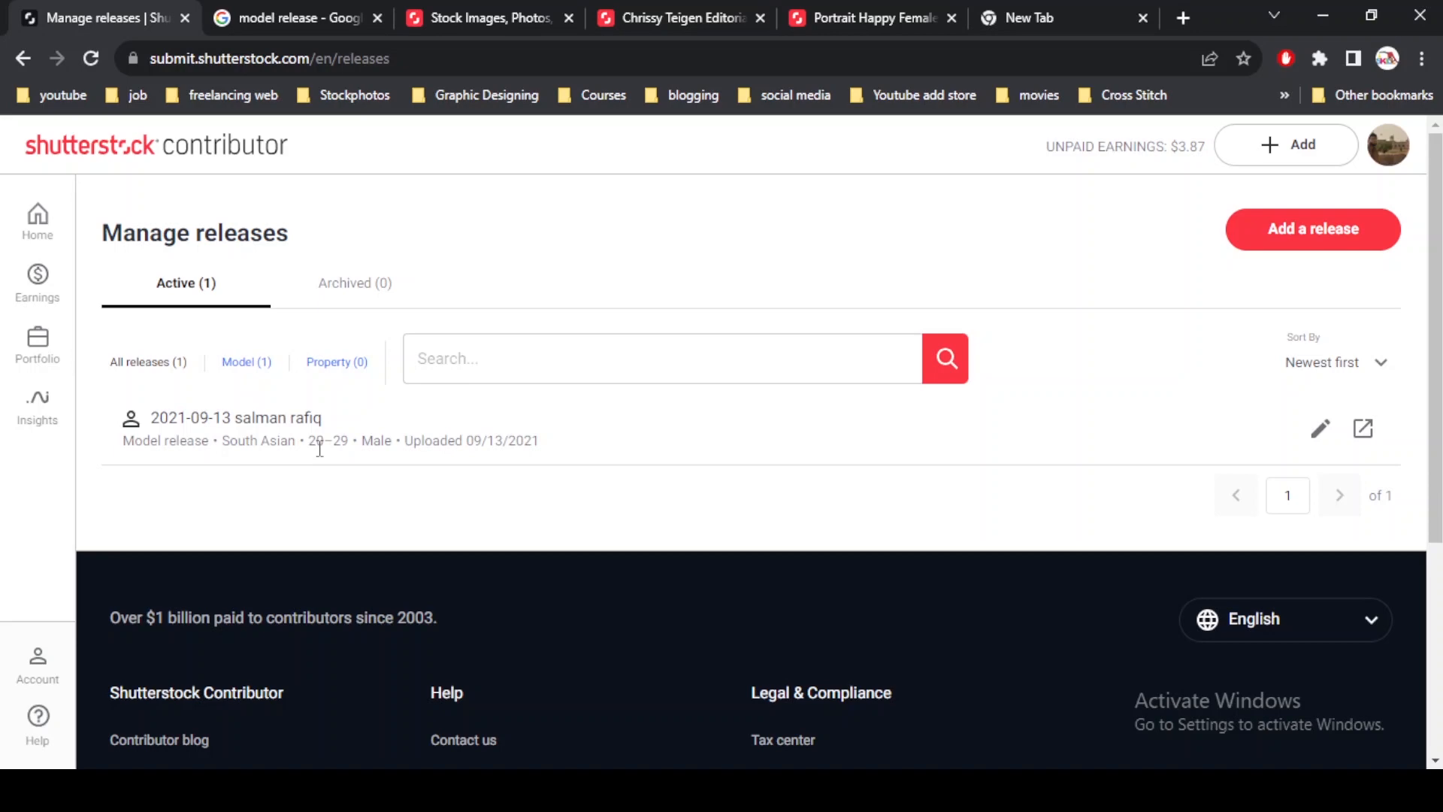
Switch back to the 'model release' Google Search tab.
click(295, 17)
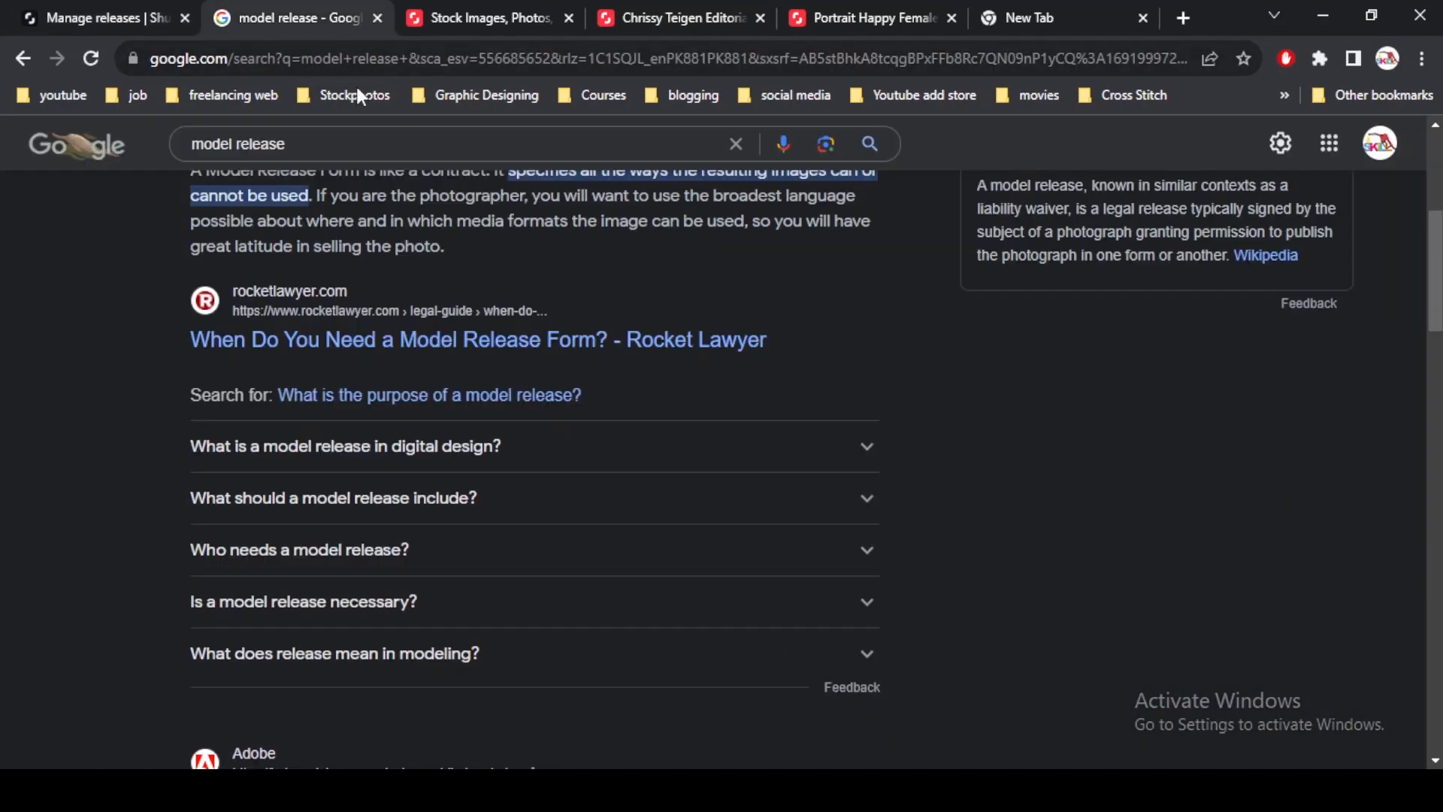